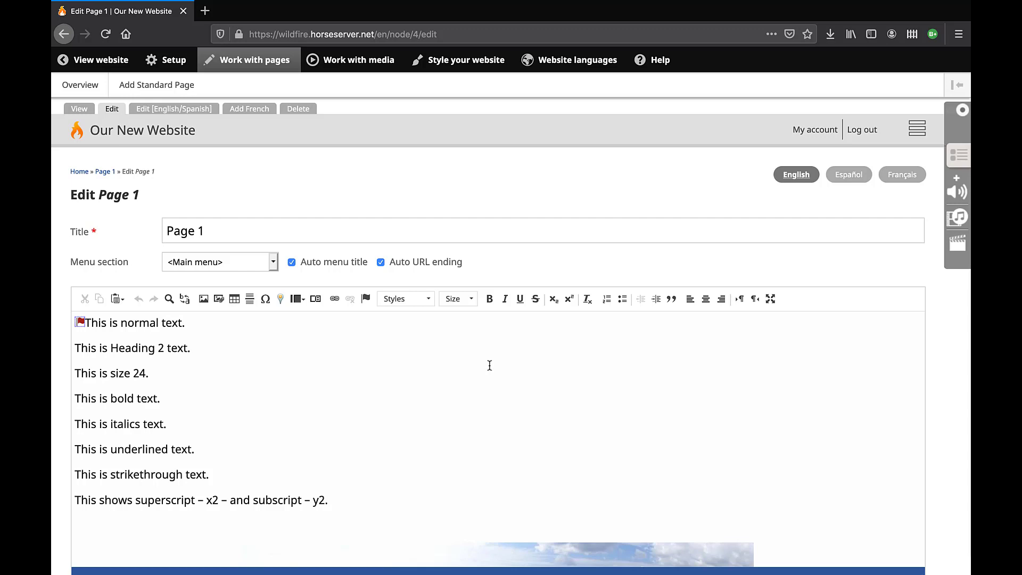
- Make the second sample line a Heading 2 paragraph style
scroll(down, 3)
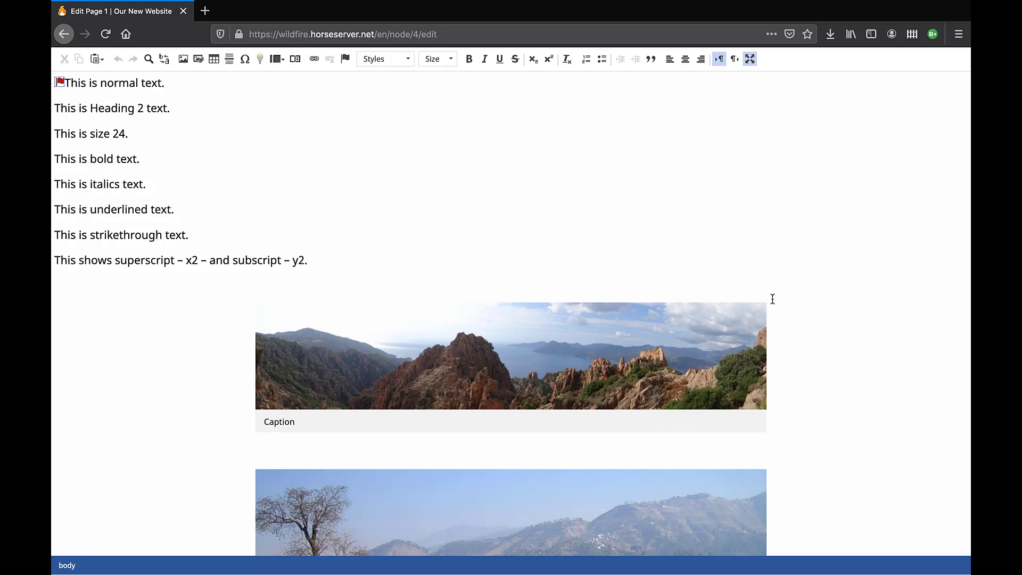
mouse_move(771, 274)
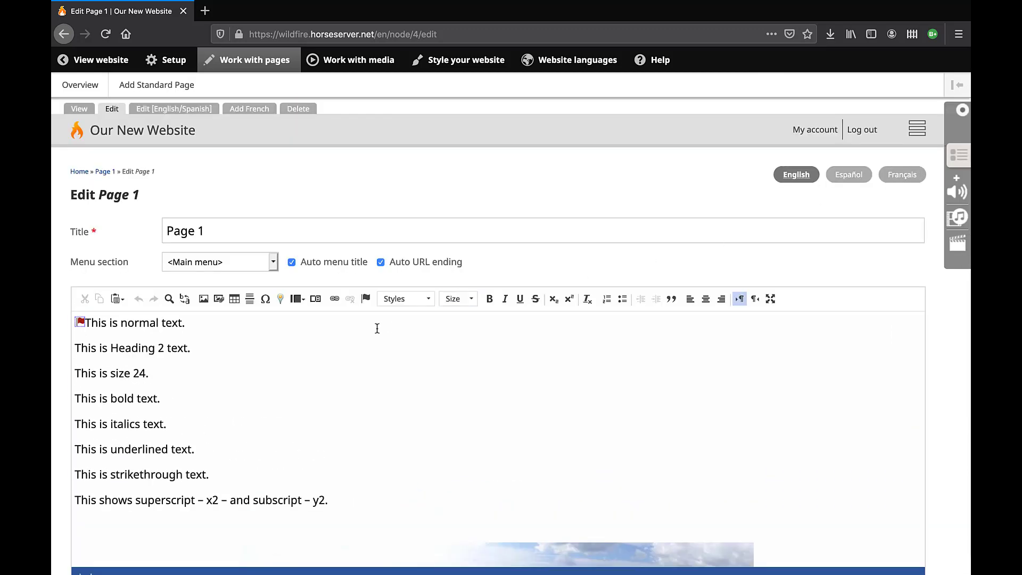
mouse_move(207, 329)
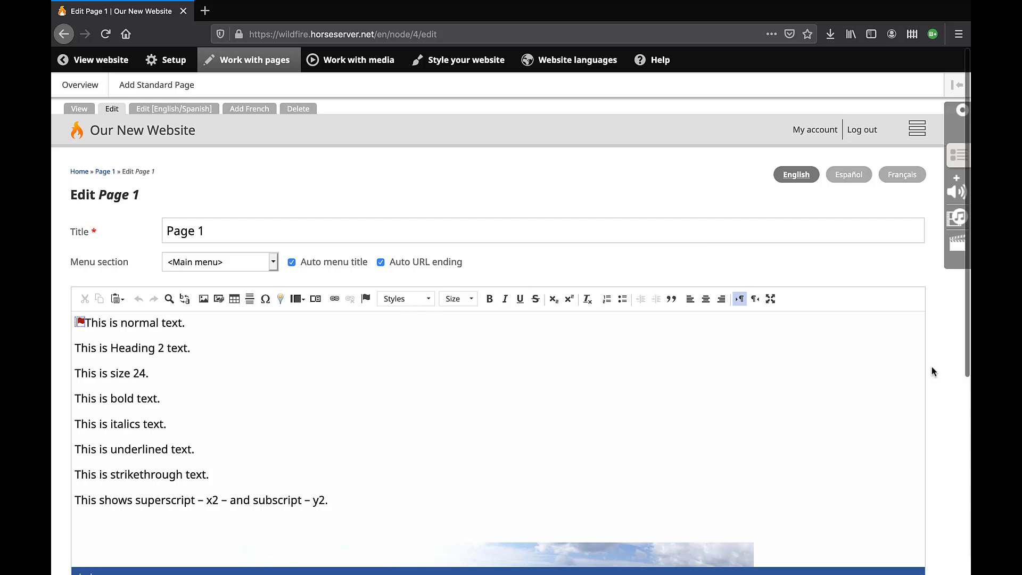
scroll(down, 3)
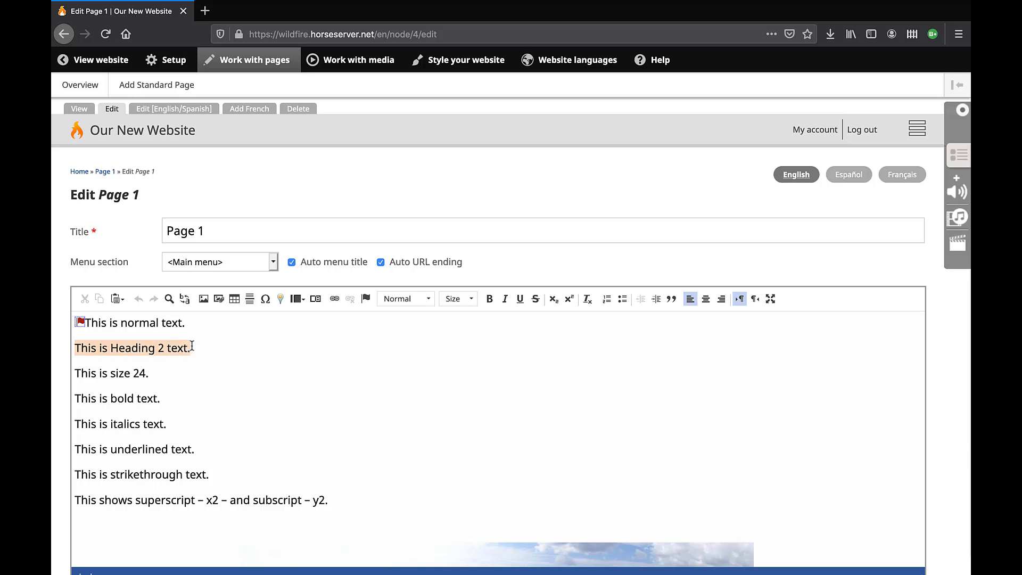
mouse_move(195, 347)
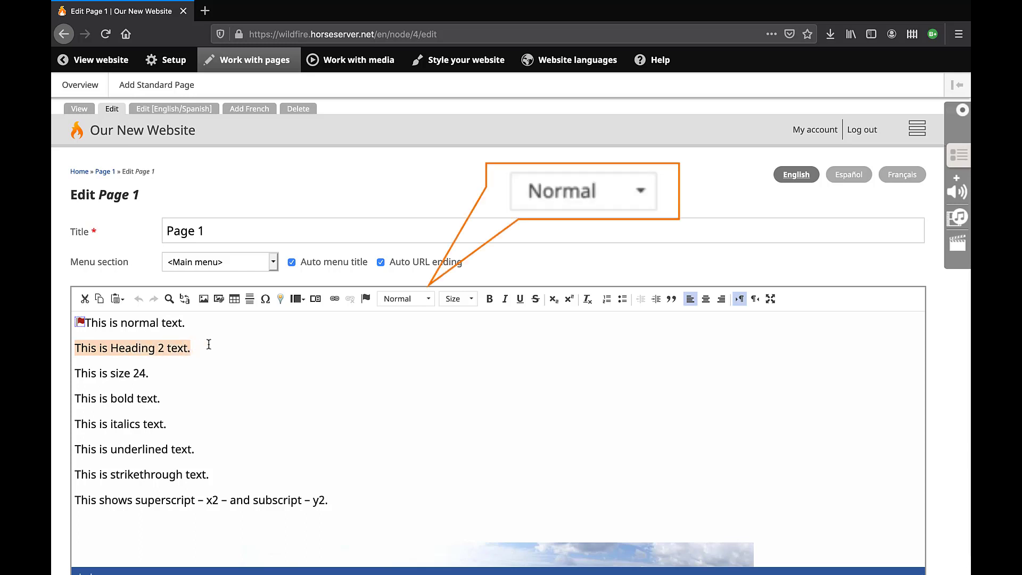
click(428, 298)
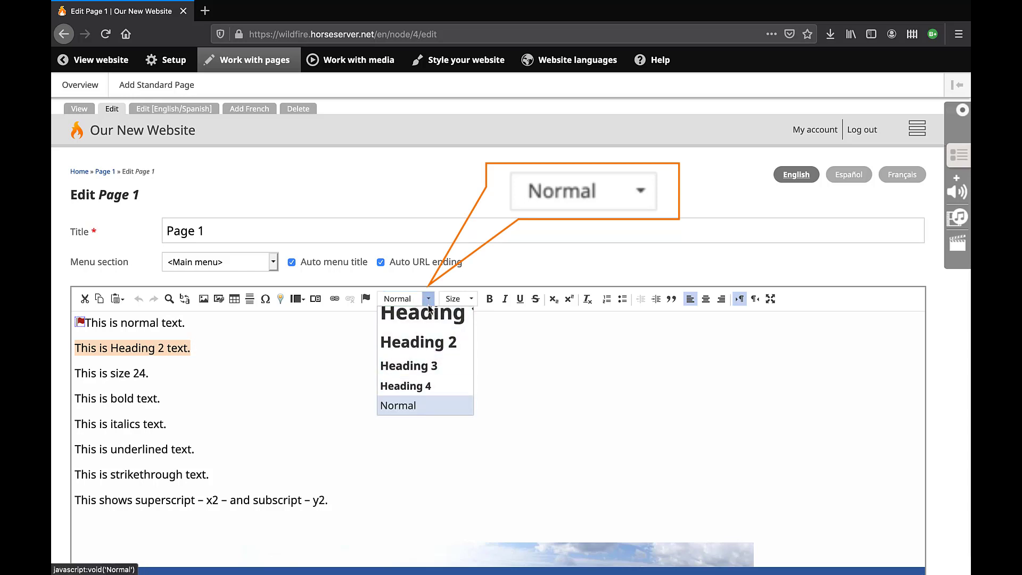
mouse_move(419, 350)
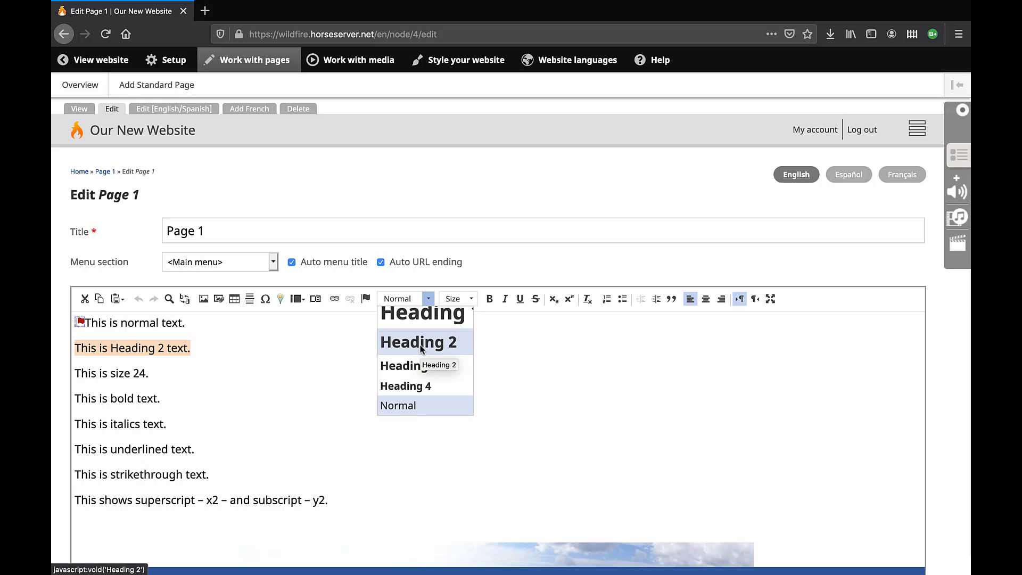
click(419, 343)
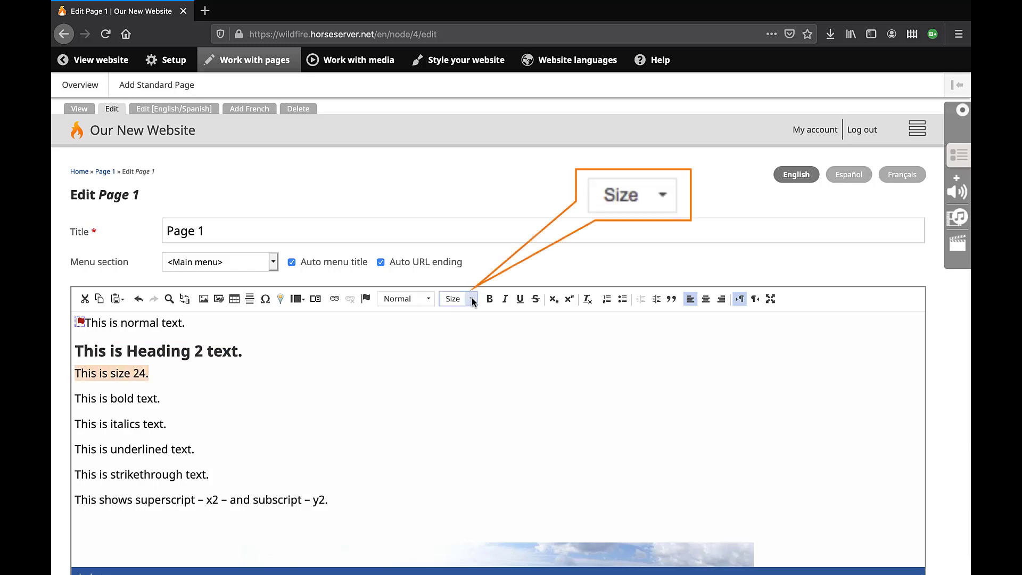
- Set the third sample line to font size 24
click(457, 298)
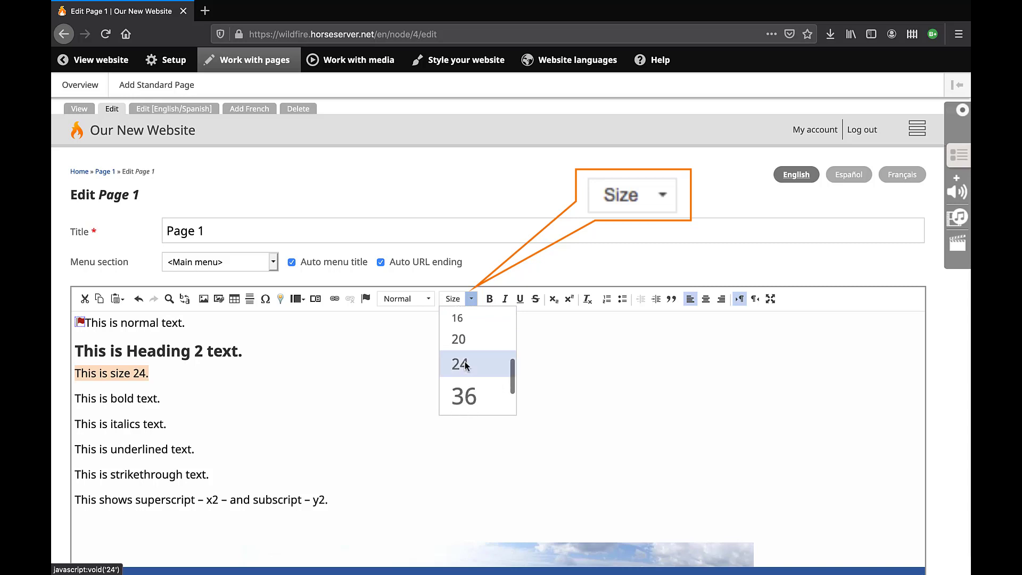
click(460, 364)
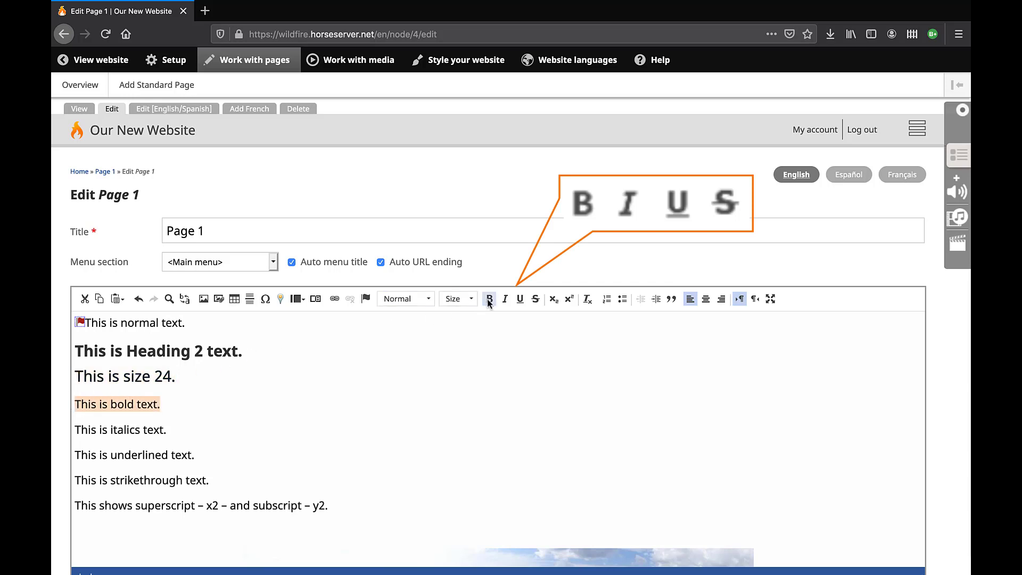
- Make the sample lines bold, italic, underlined and struck through respectively
click(489, 298)
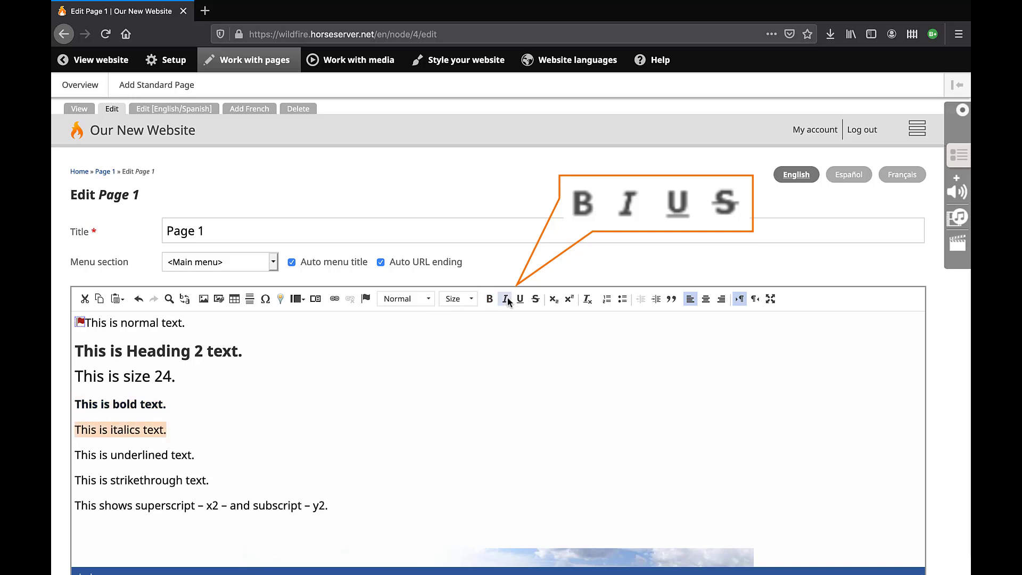
click(505, 298)
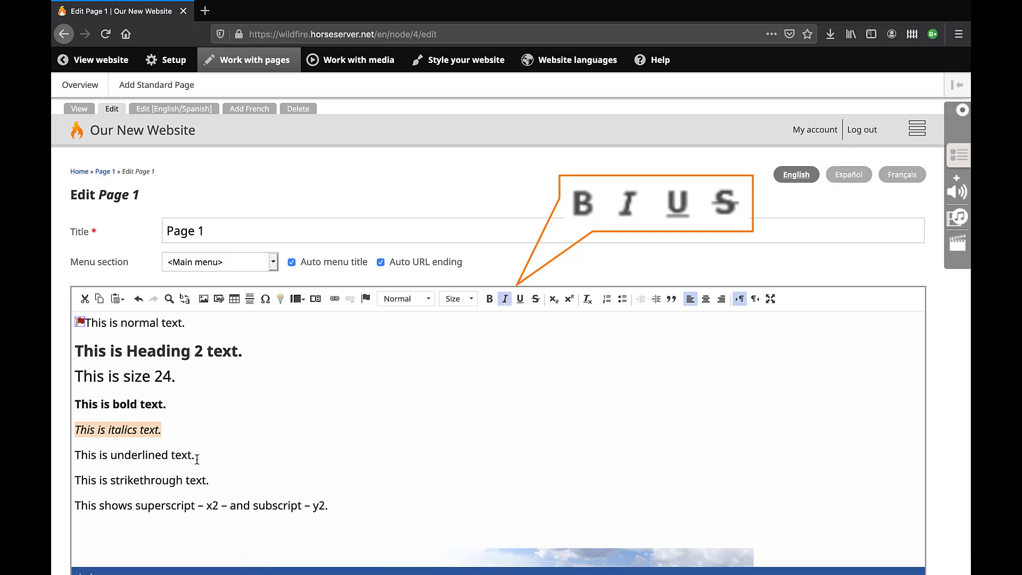
click(134, 454)
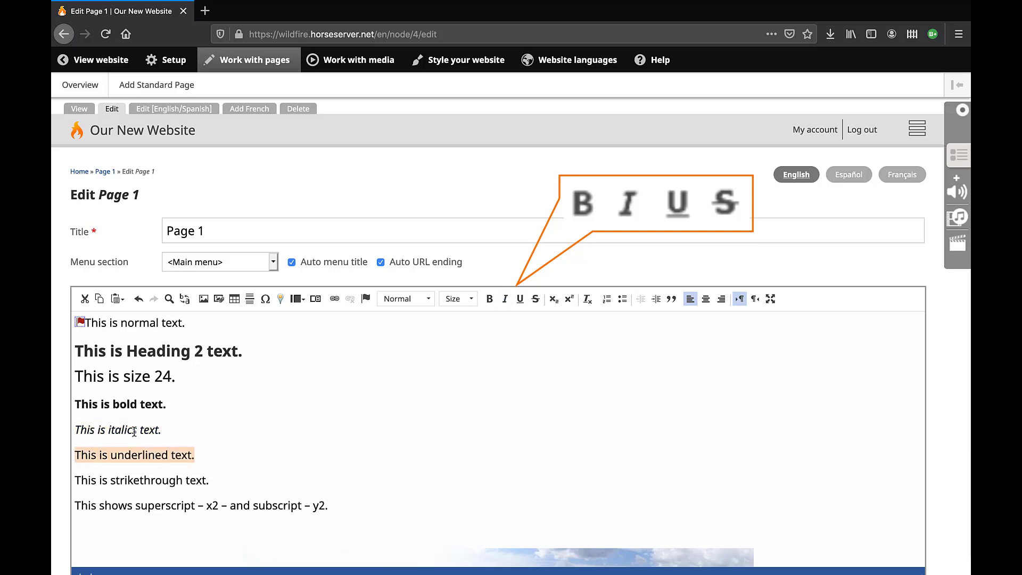
click(520, 298)
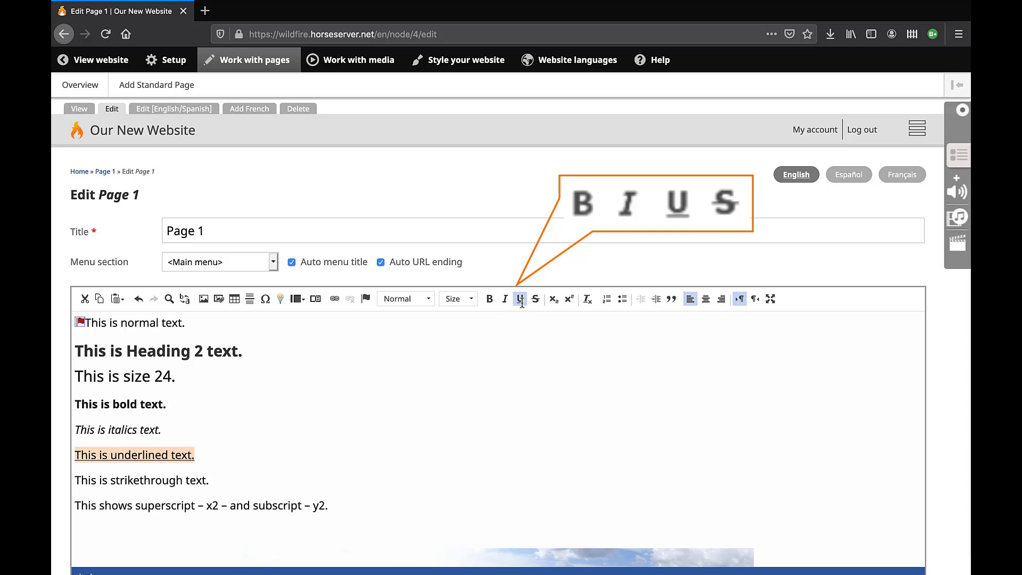
click(208, 481)
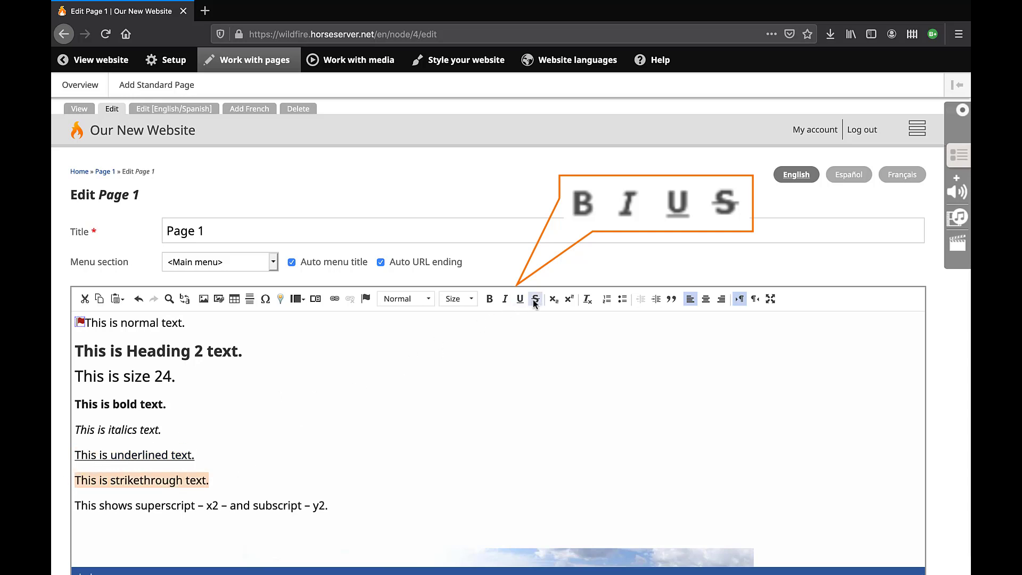
click(534, 299)
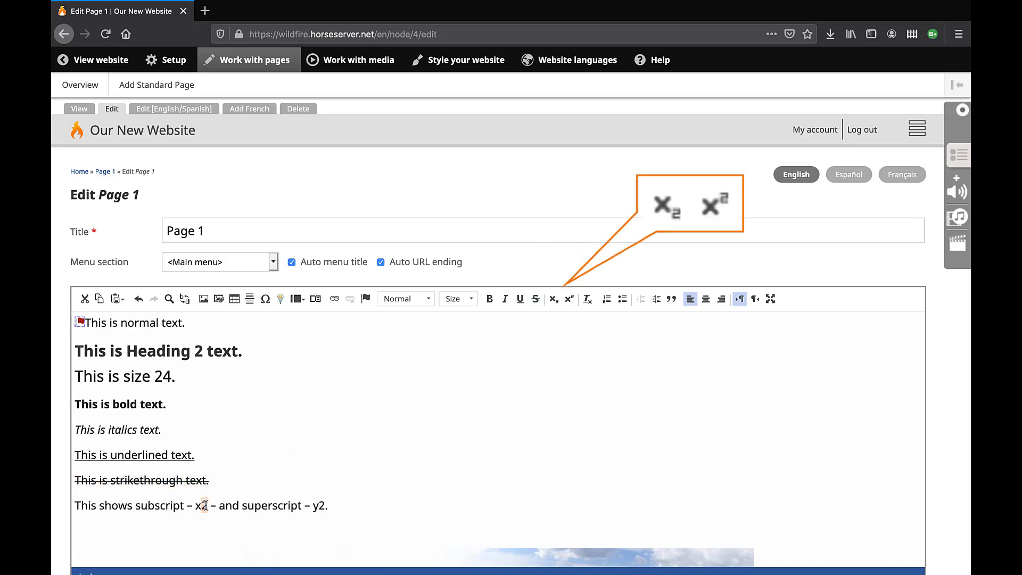
- Set the 2 after x as subscript and the 2 after y as superscript
click(553, 298)
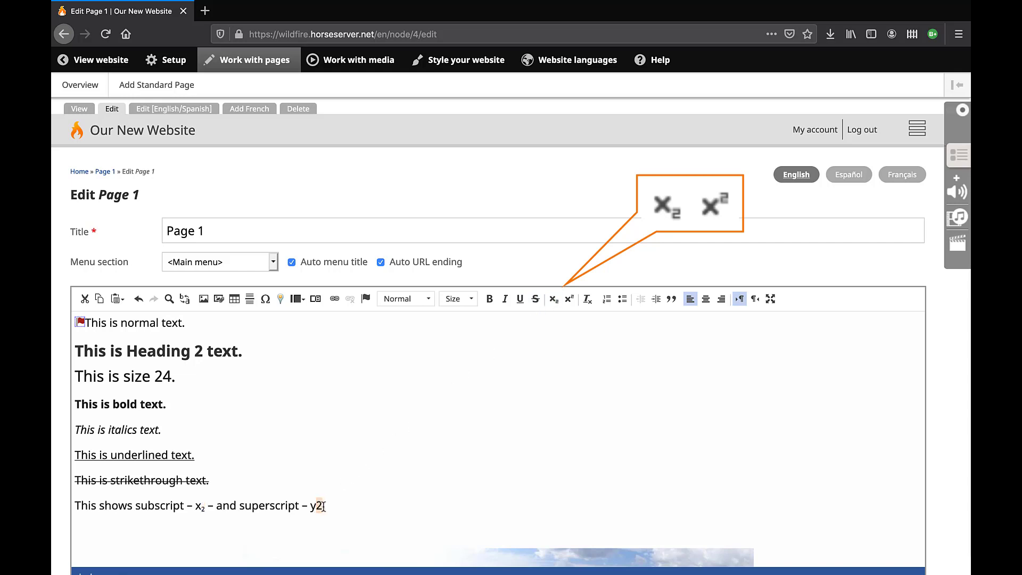
click(568, 298)
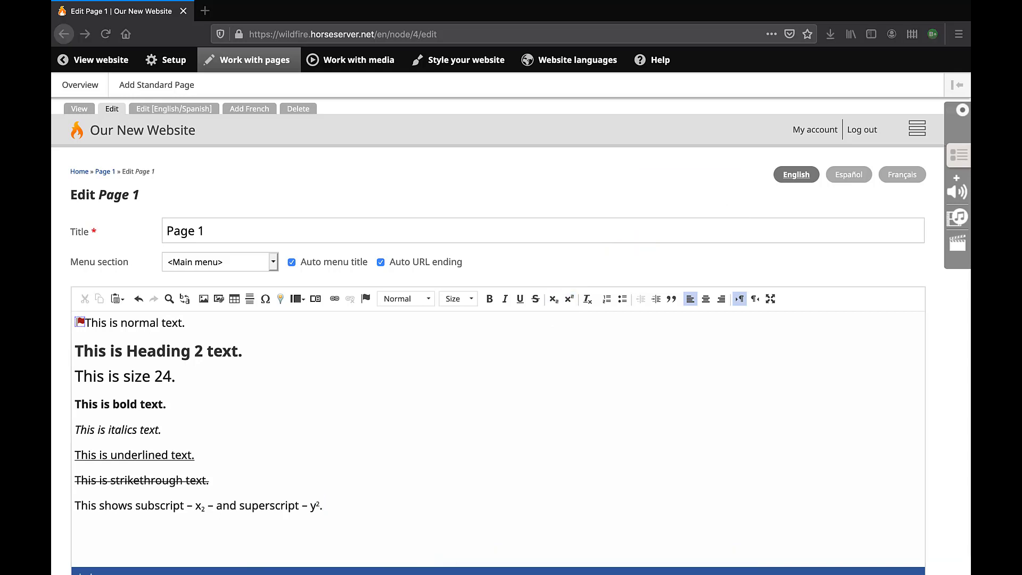
- Place the cursor below the text and start inserting an image
click(324, 506)
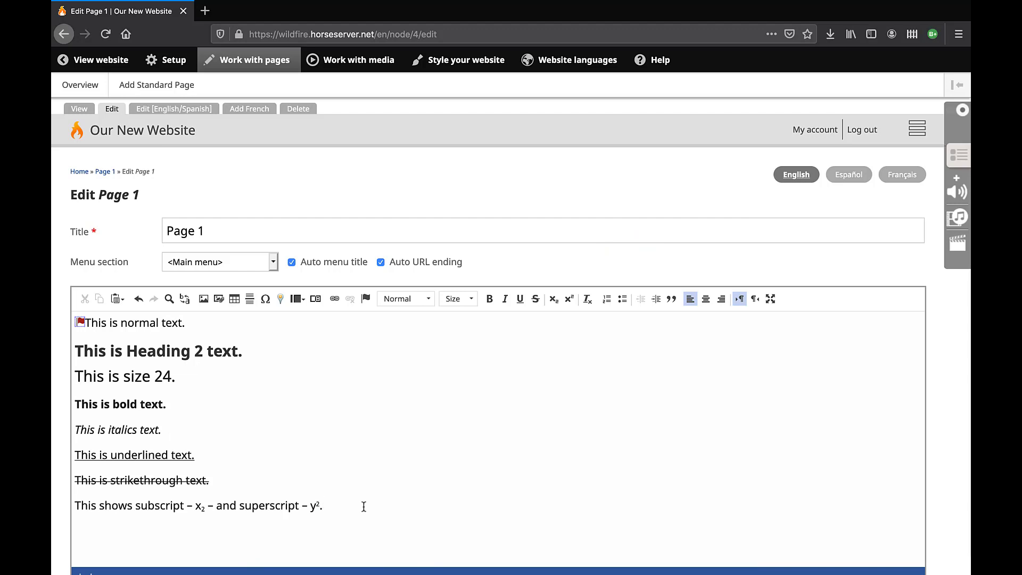
mouse_move(238, 533)
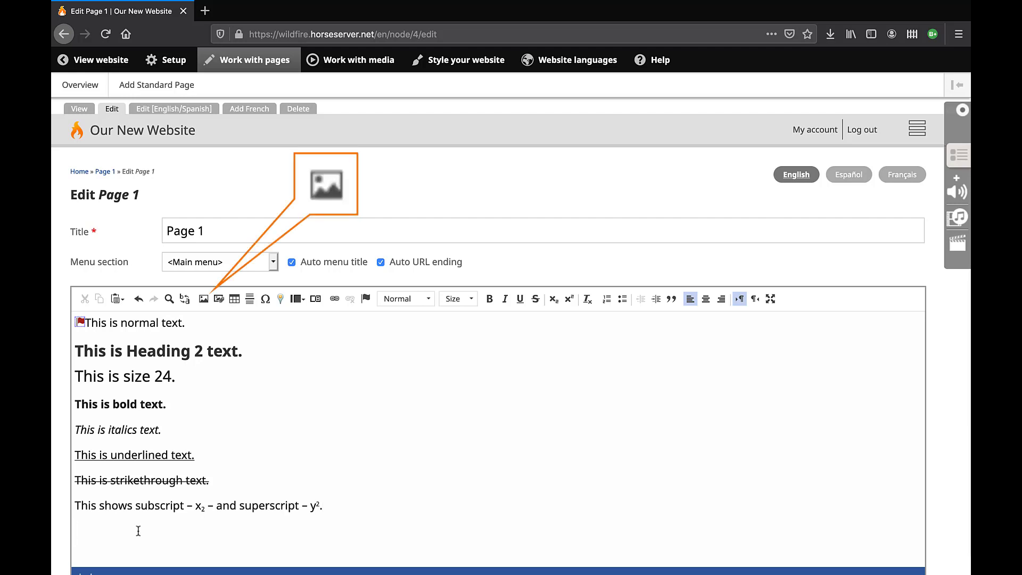
mouse_move(202, 298)
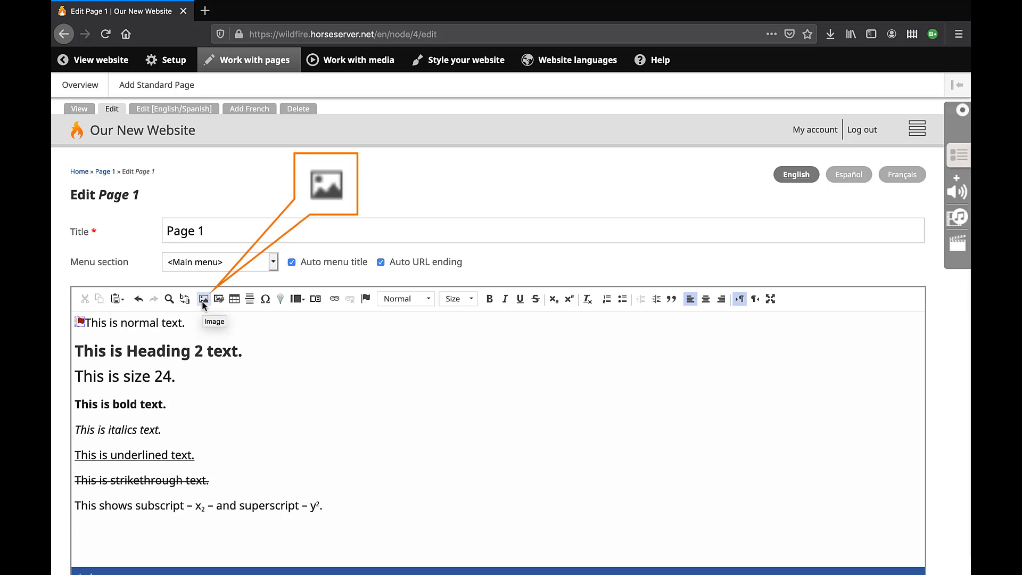
click(203, 299)
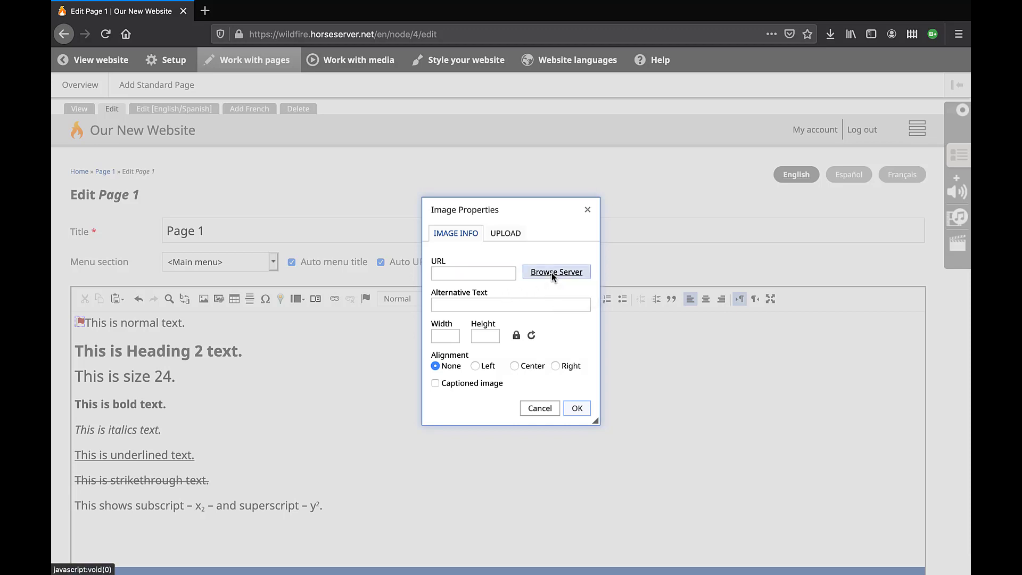
- Choose an image from Public Files on the server, filling the URL with 800×168 size
click(556, 271)
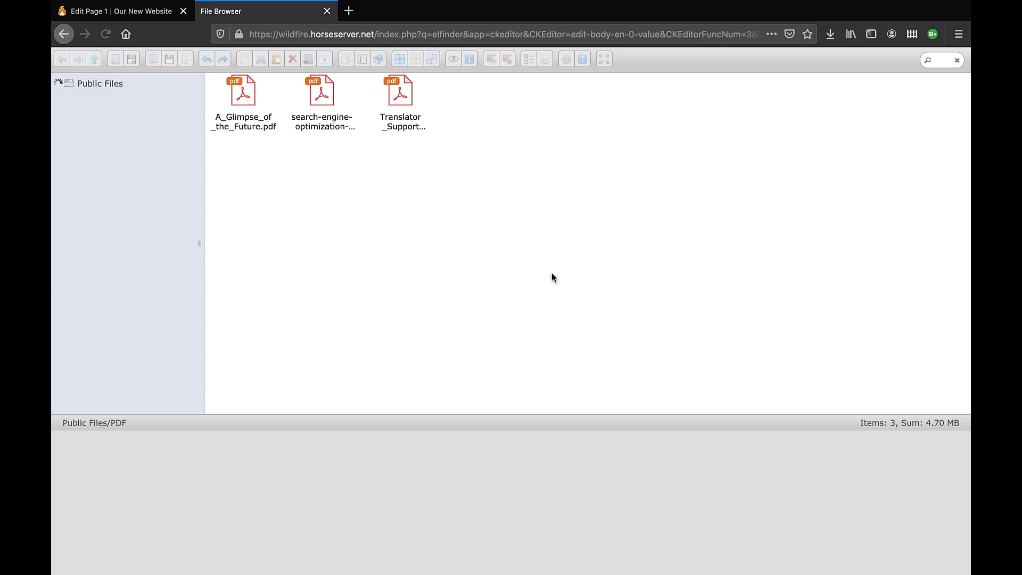
click(55, 83)
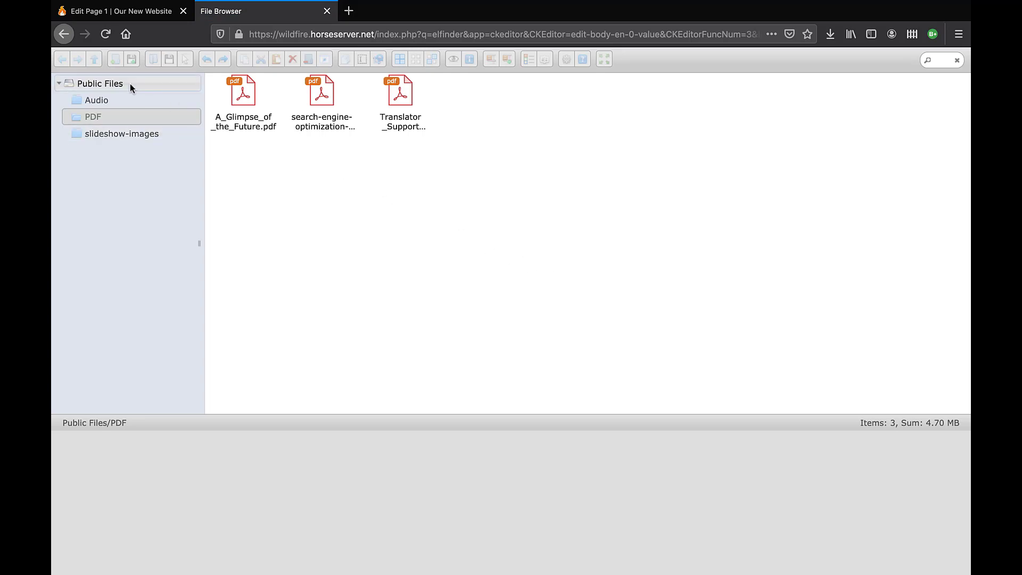
click(100, 83)
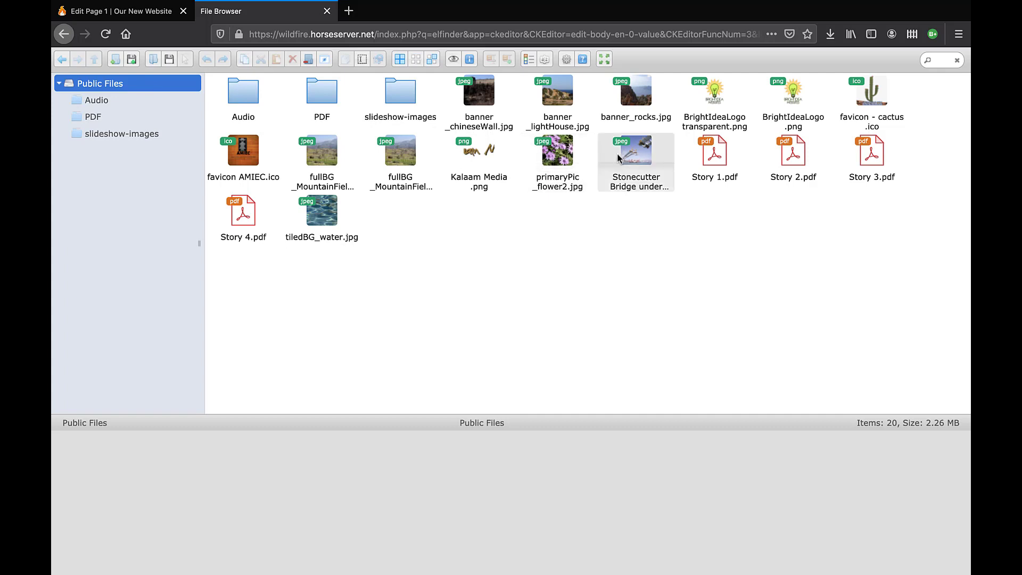
click(635, 96)
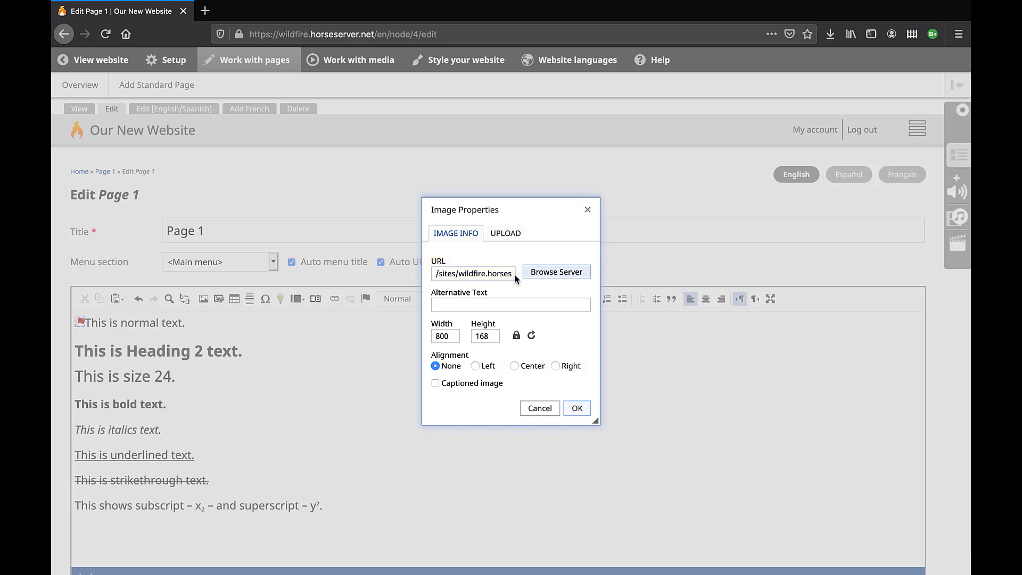
click(504, 233)
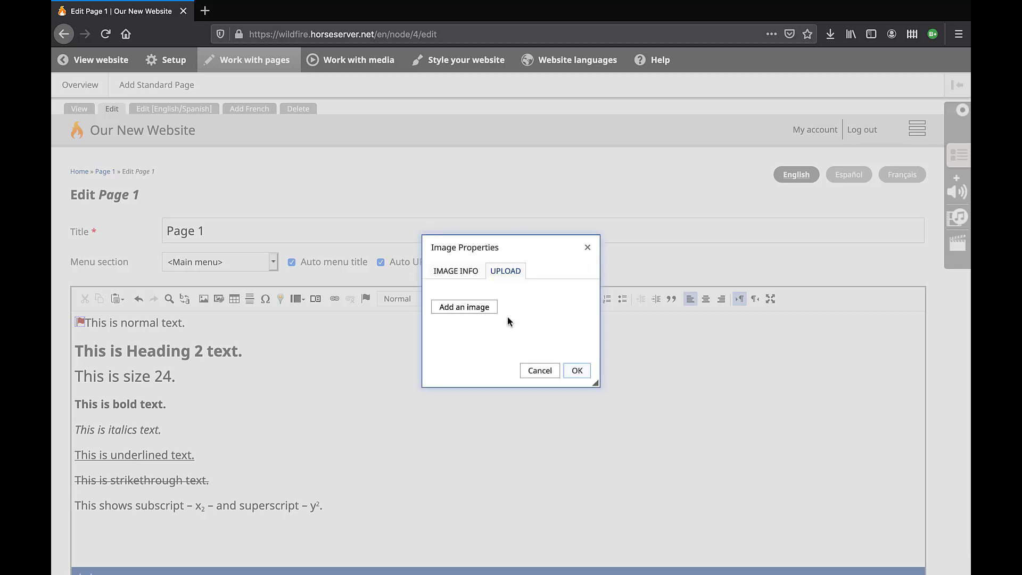
- Upload 'Stonecutter Bridge under construction.jpg' from the Random pictures folder
click(464, 306)
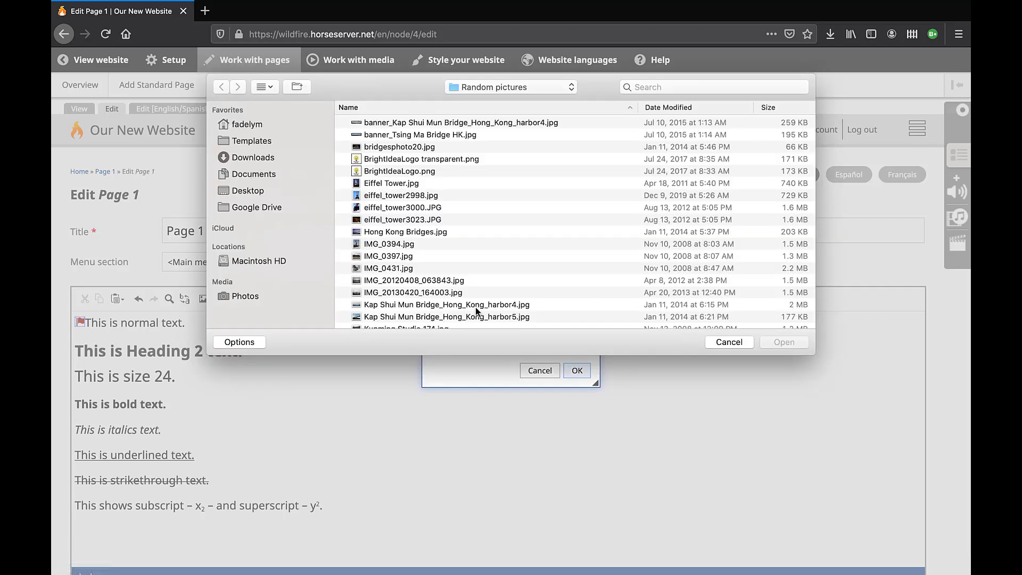
scroll(down, 3)
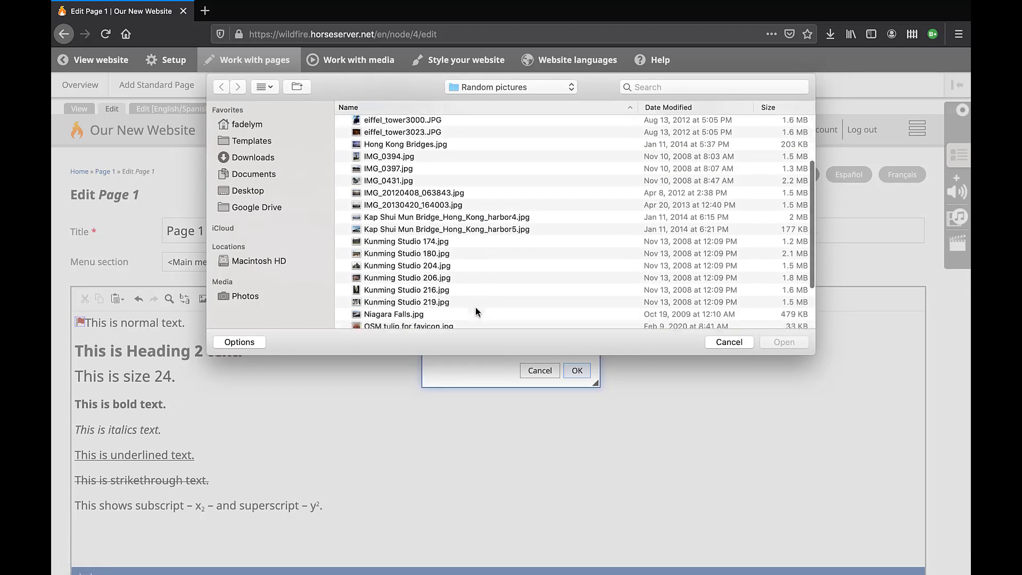
scroll(down, 3)
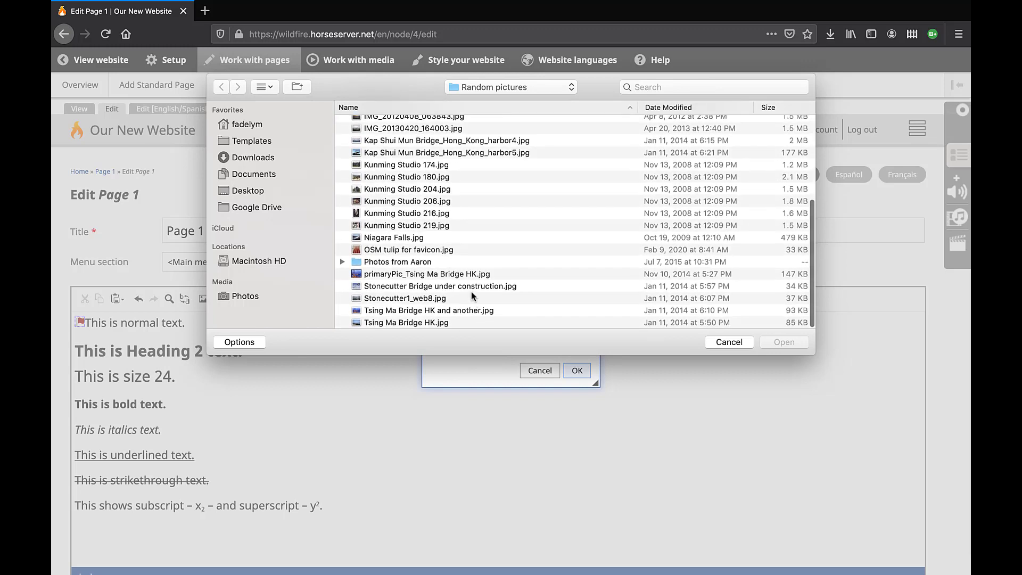
click(440, 285)
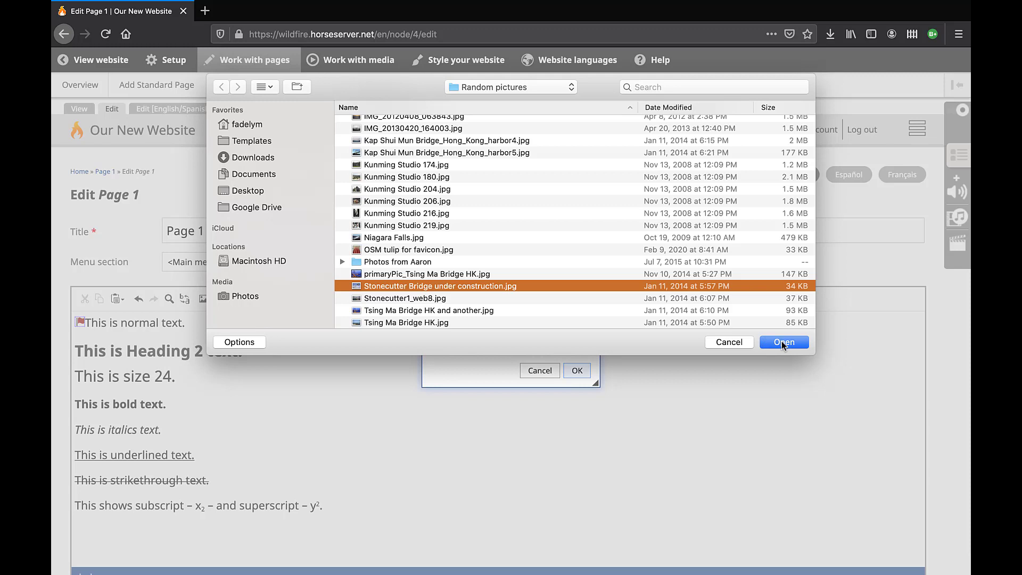
click(784, 342)
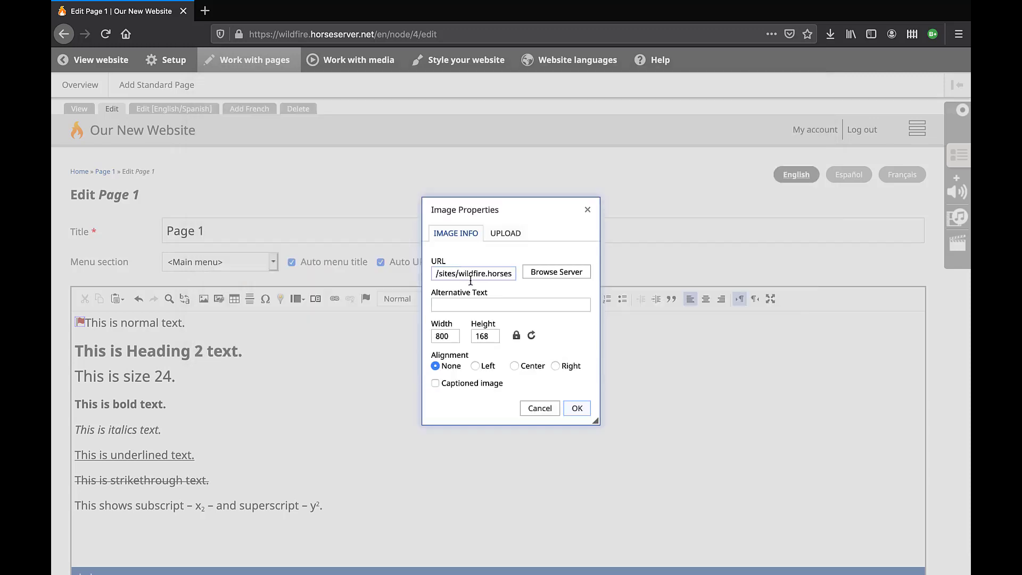
mouse_move(517, 311)
text(750)
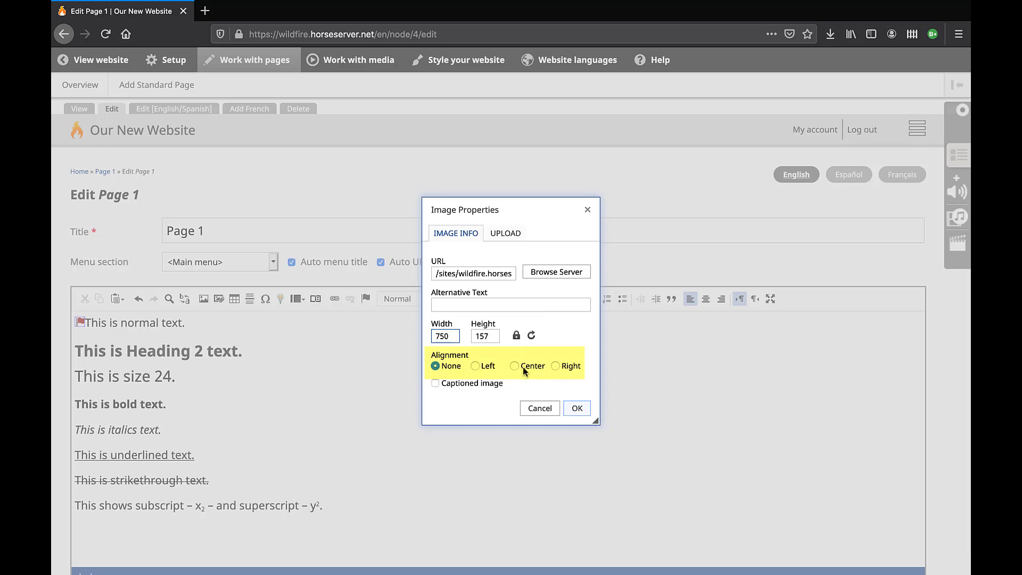
- Insert the image at 750 wide, centred, with a caption
click(514, 366)
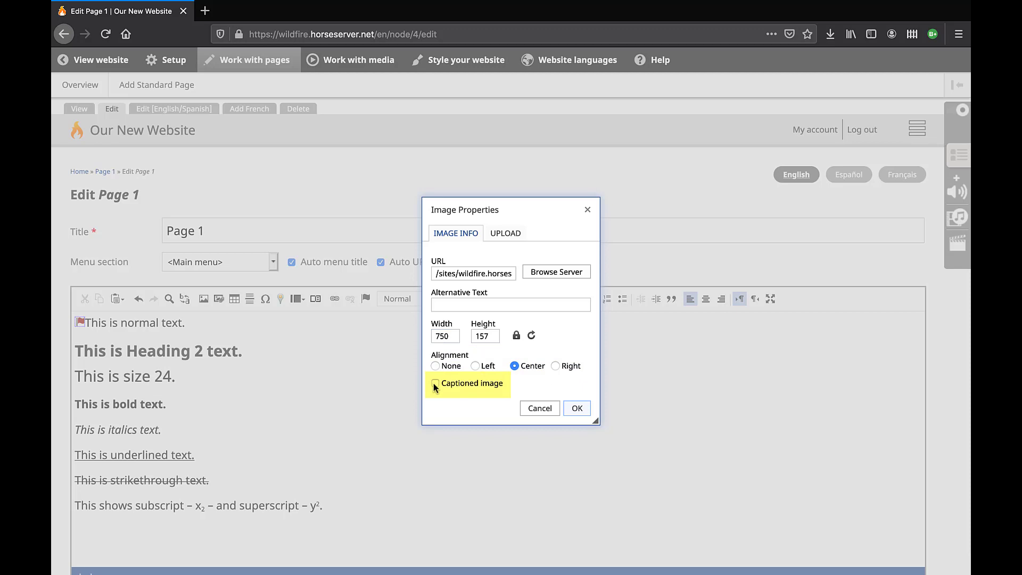
click(434, 384)
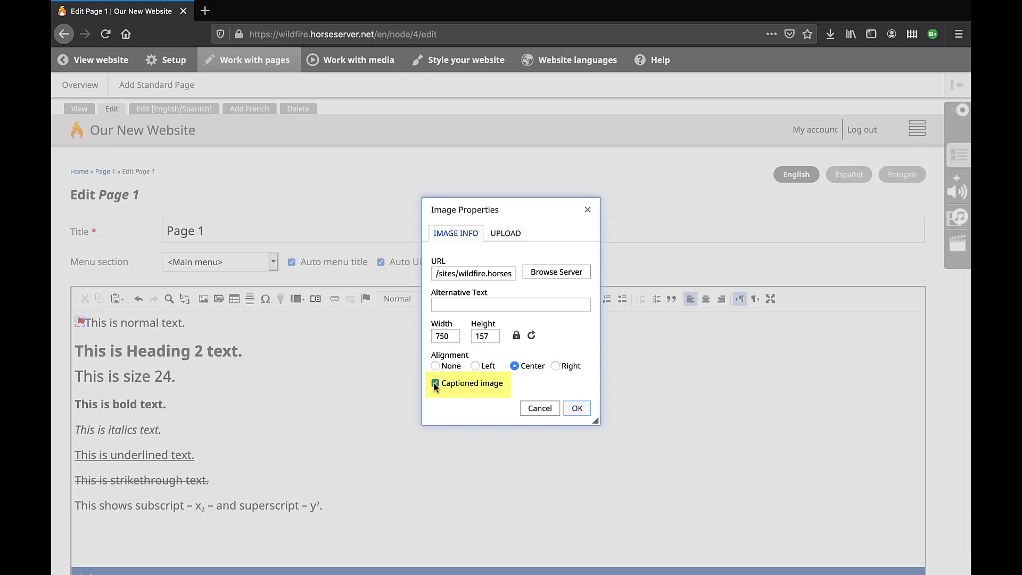
click(435, 383)
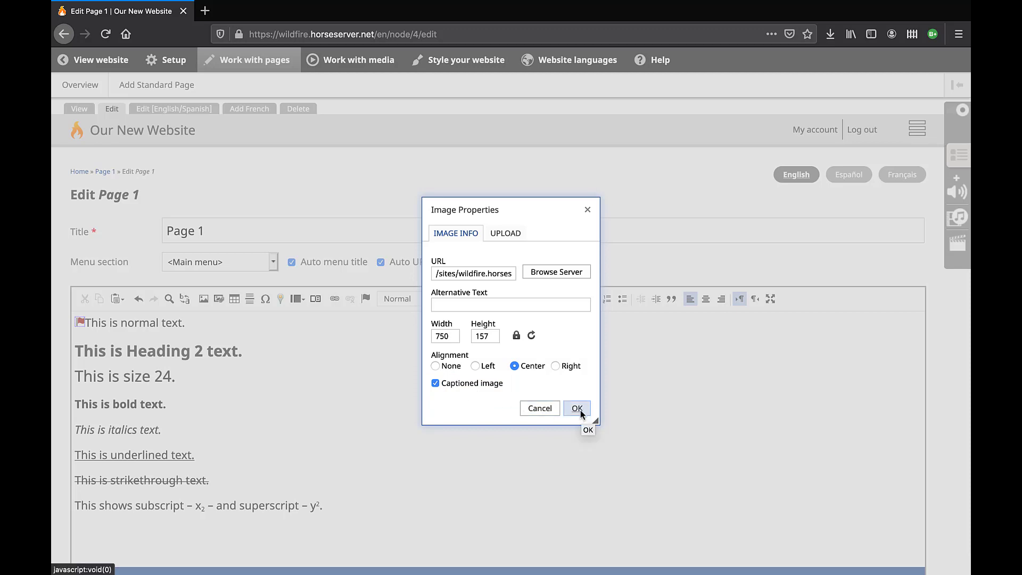
click(576, 408)
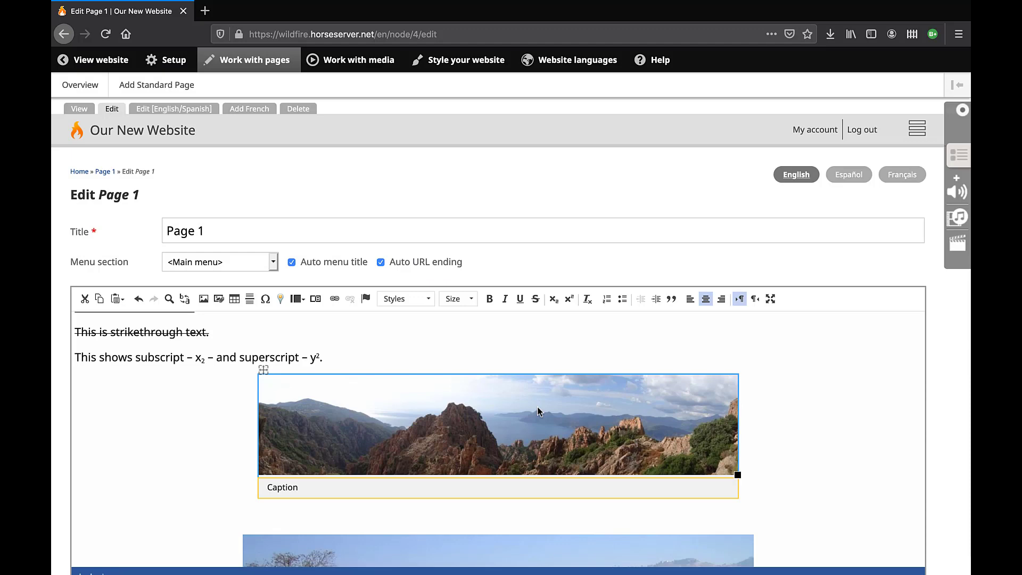
scroll(down, 3)
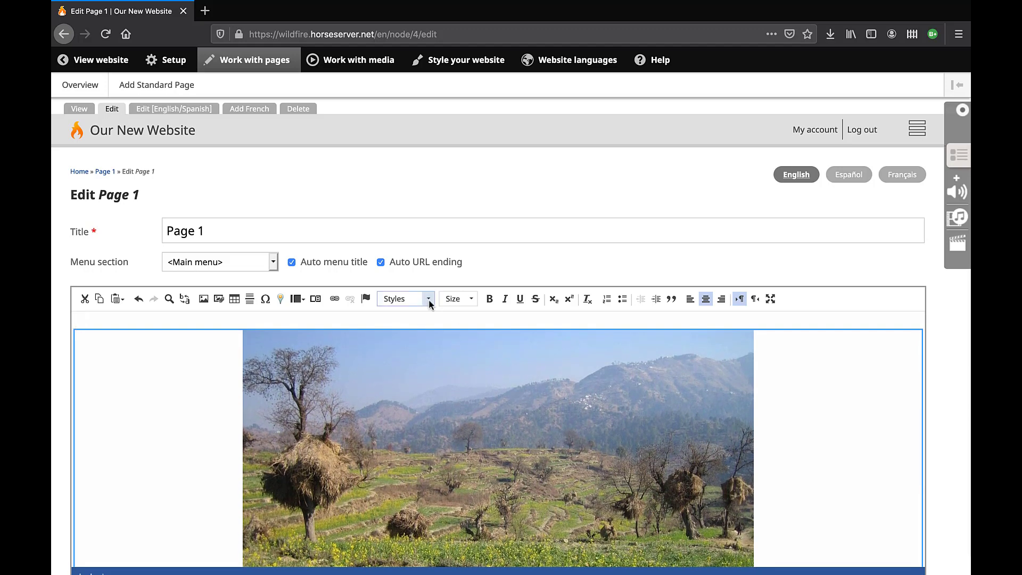
mouse_move(428, 302)
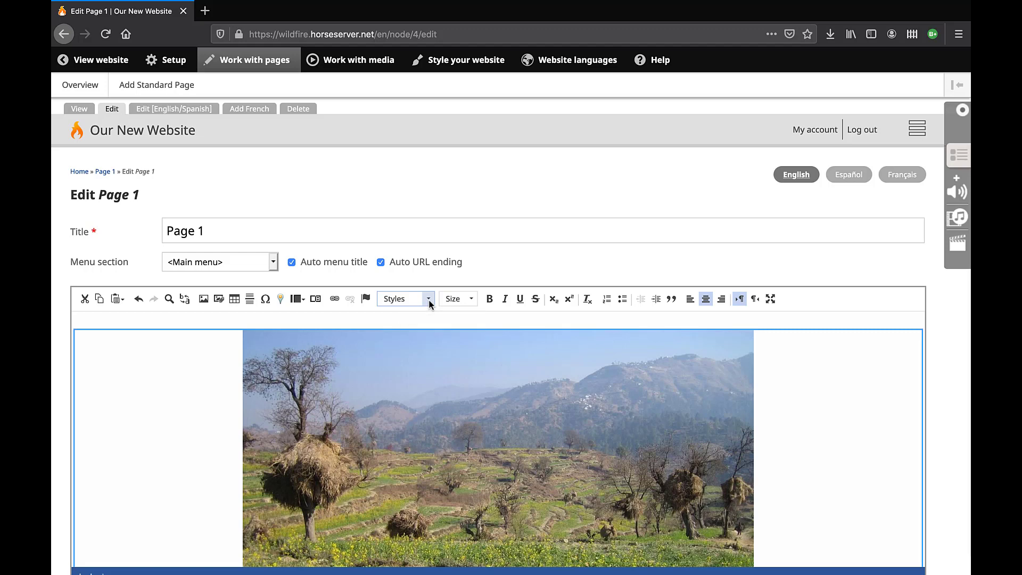
- Give the landscape image the full-width/parallax style and preview the page
click(428, 298)
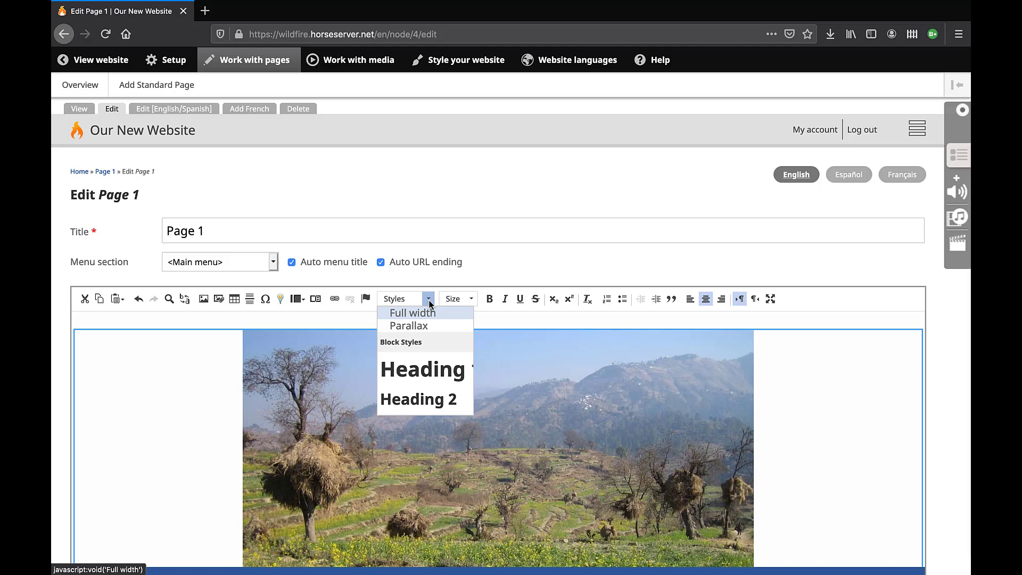
mouse_move(412, 313)
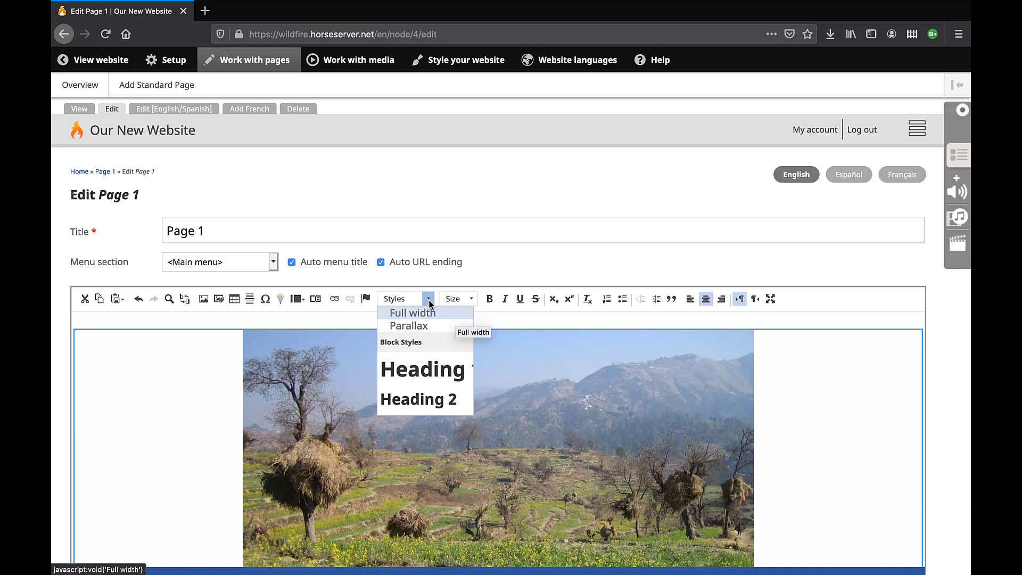
click(409, 314)
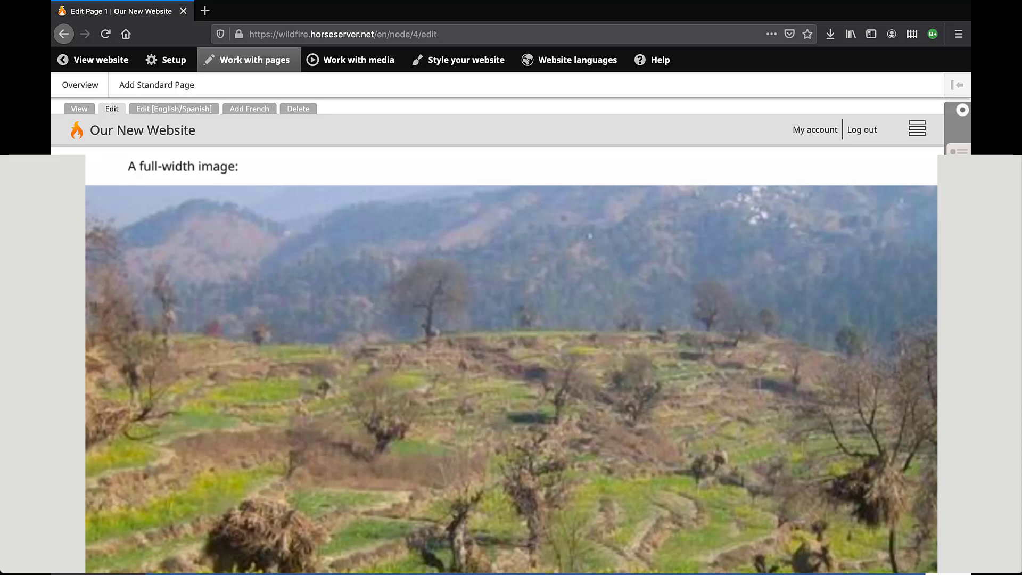
click(428, 298)
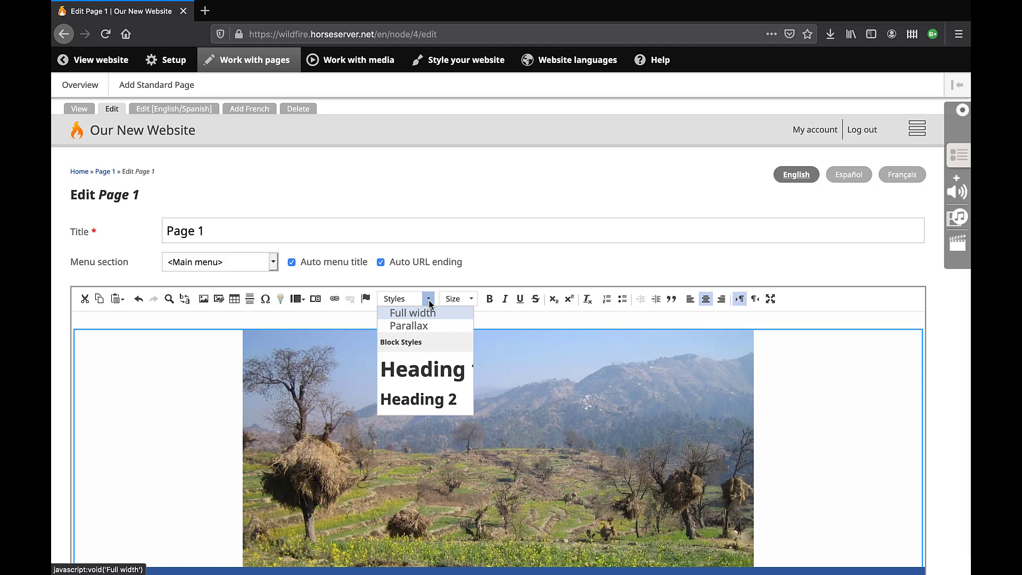
mouse_move(437, 308)
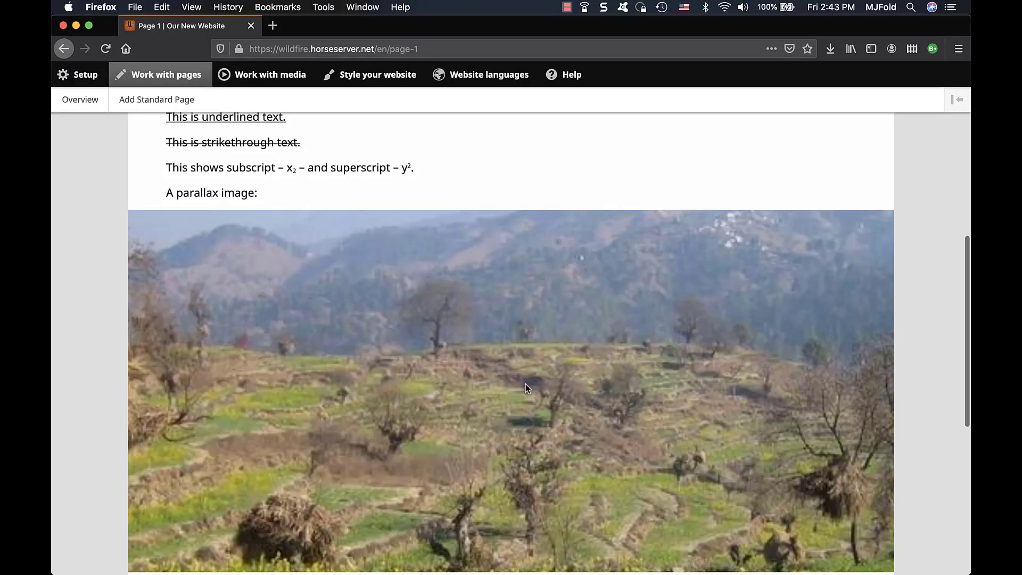
scroll(down, 3)
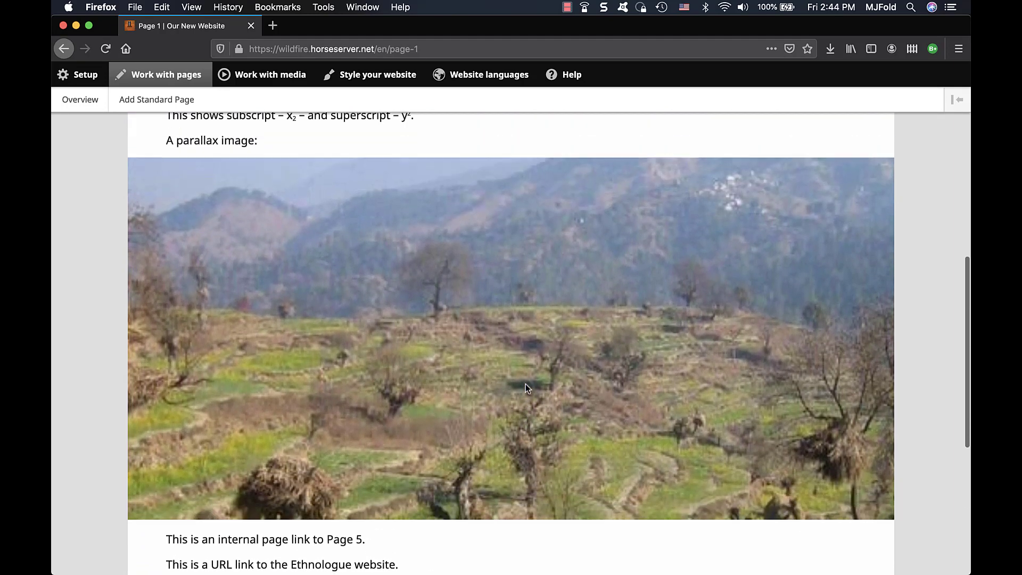
scroll(up, 3)
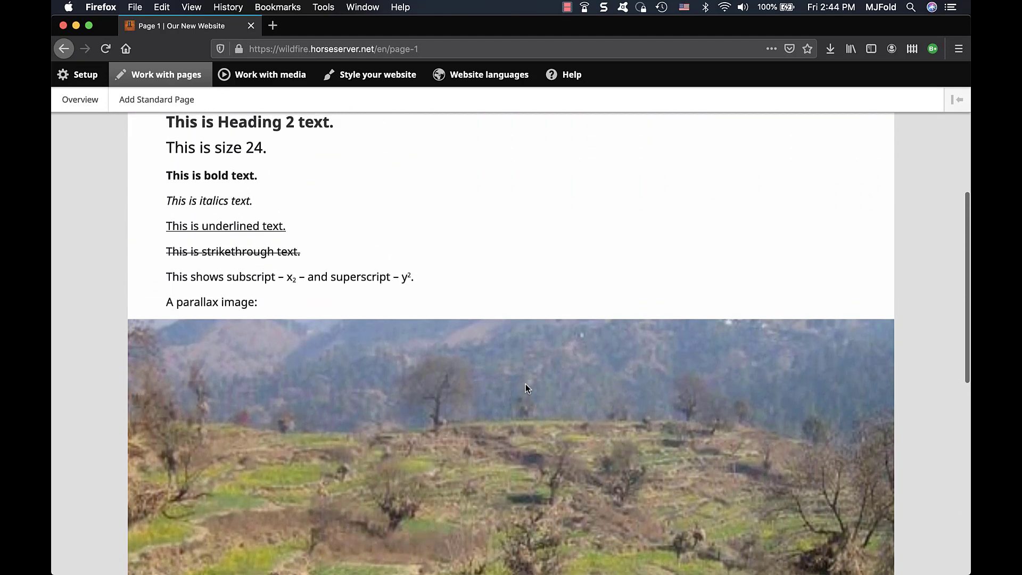
scroll(down, 3)
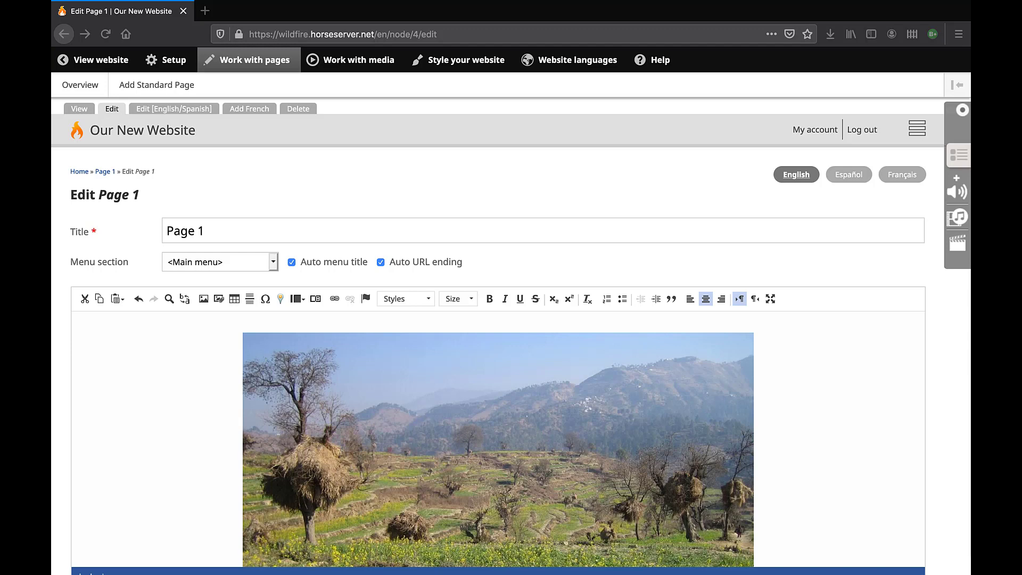
- Add Grayscale and Sepia styles to the landscape image for warm brown tones
click(428, 298)
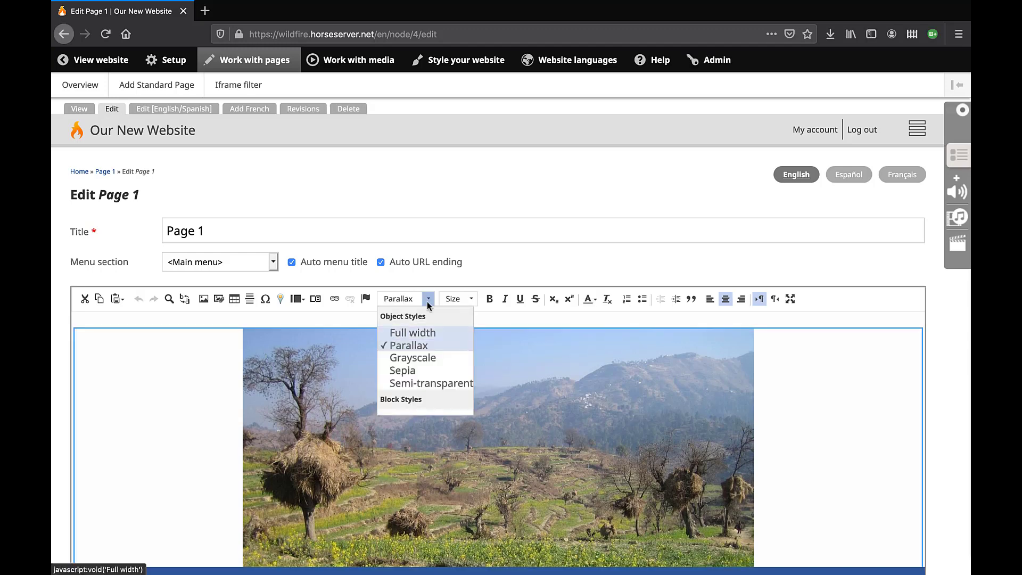
click(412, 358)
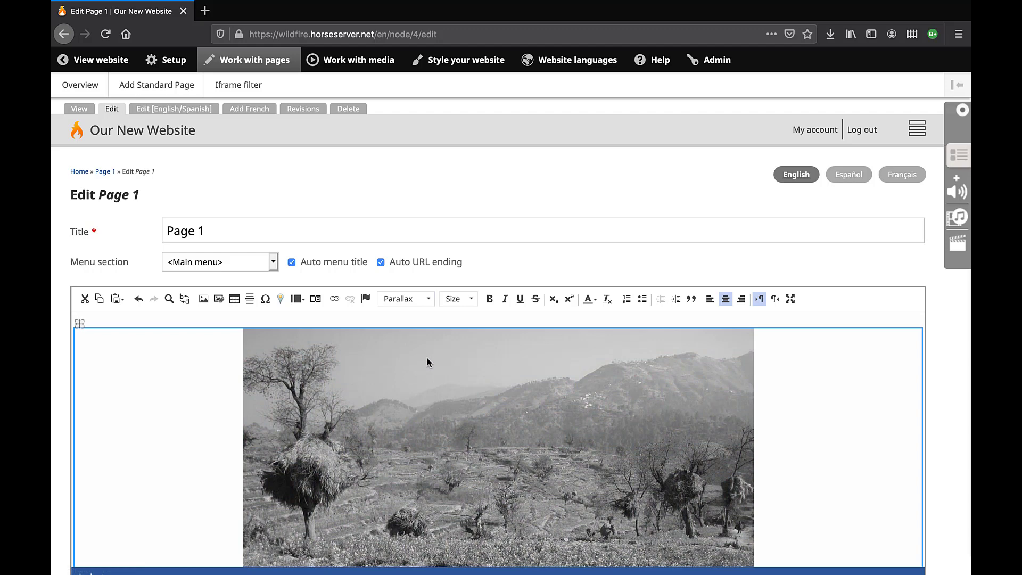
click(428, 298)
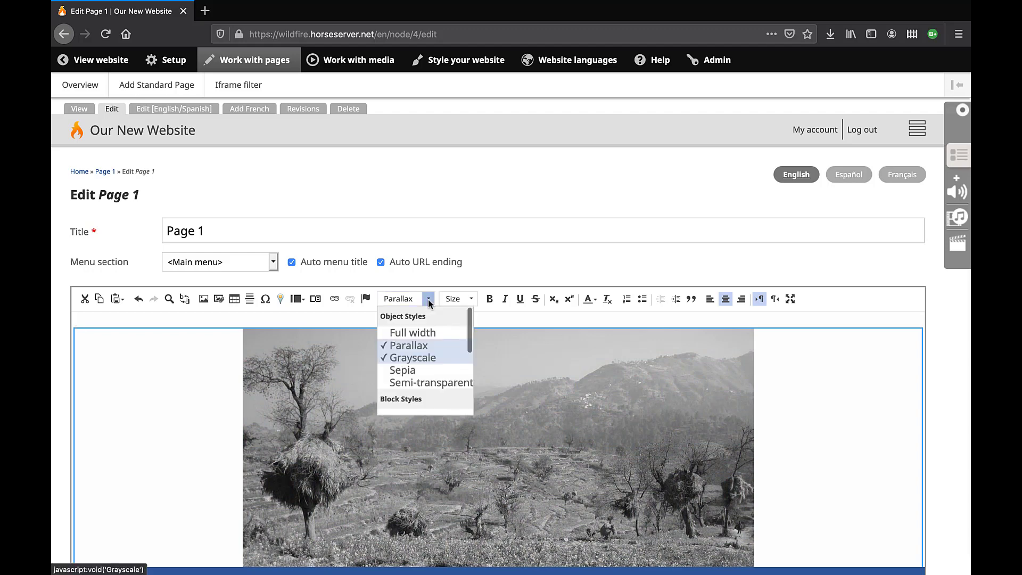
click(403, 371)
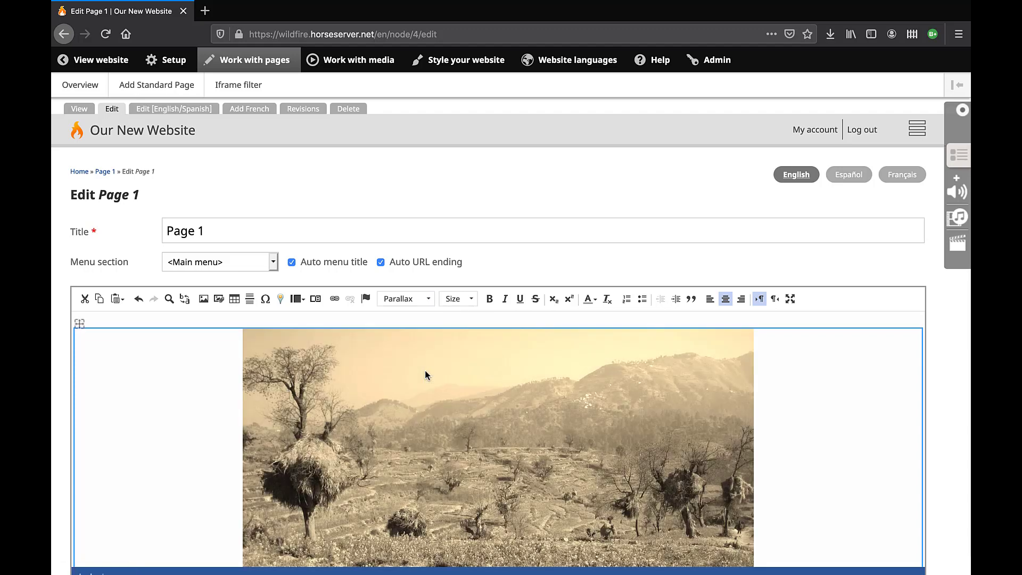
click(428, 298)
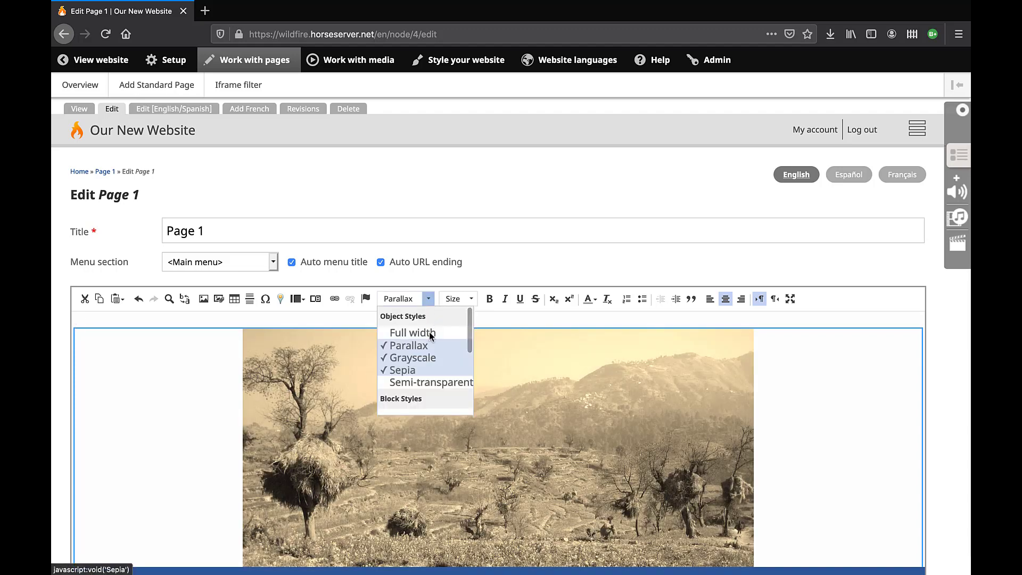
click(431, 381)
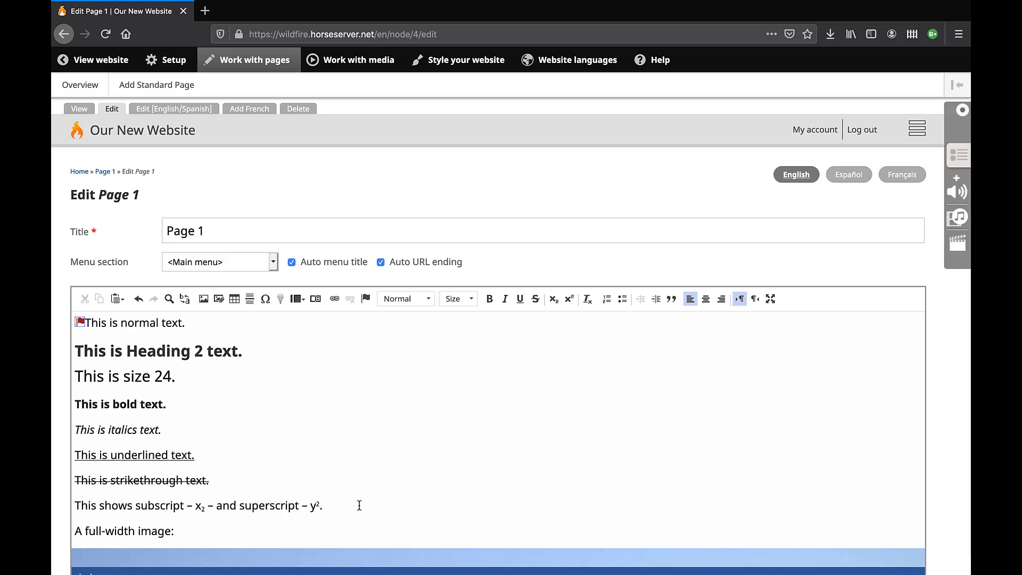
click(323, 506)
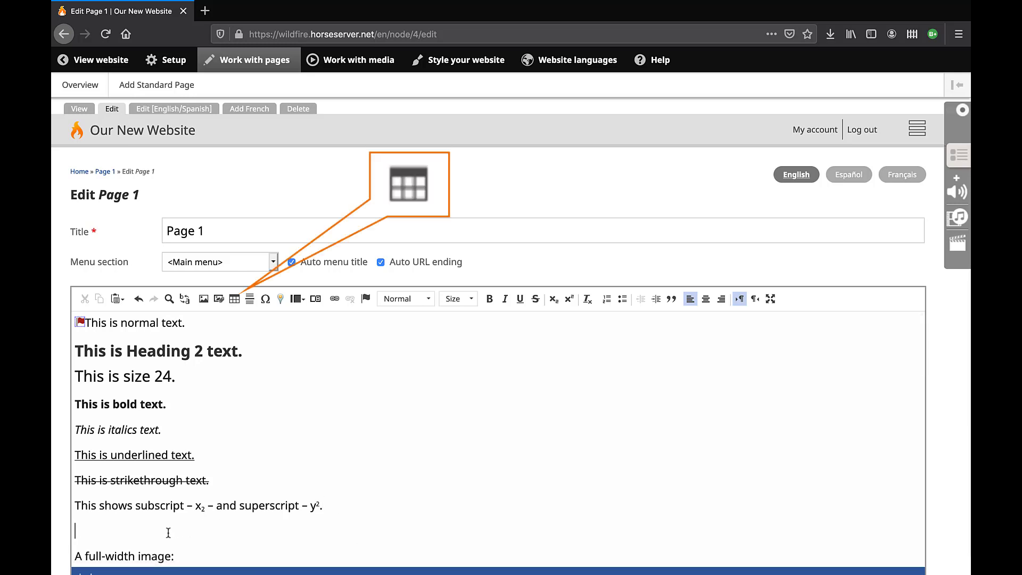
mouse_move(234, 298)
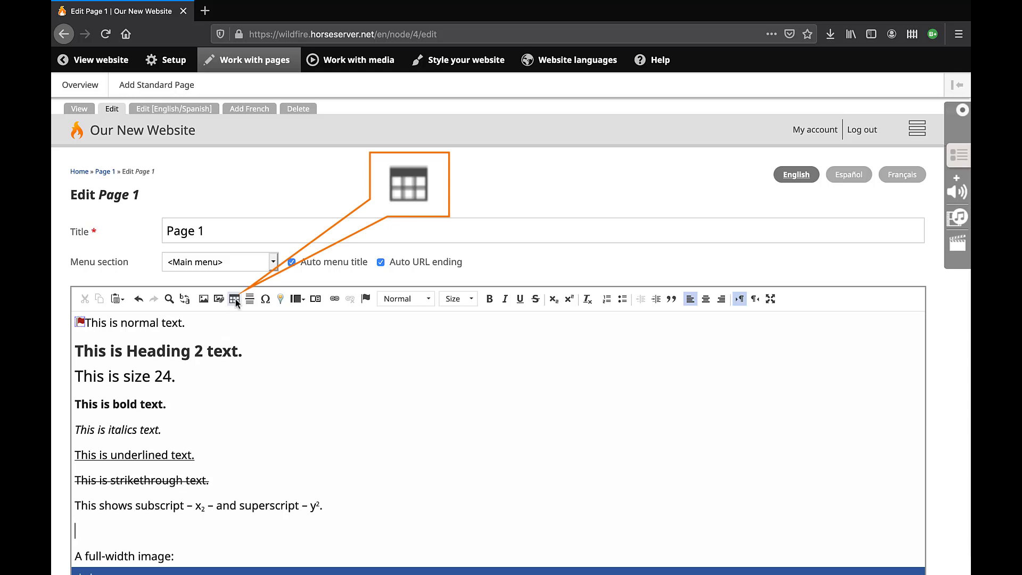
- Define a new table with 5 rows, 3 columns and width 750
click(234, 298)
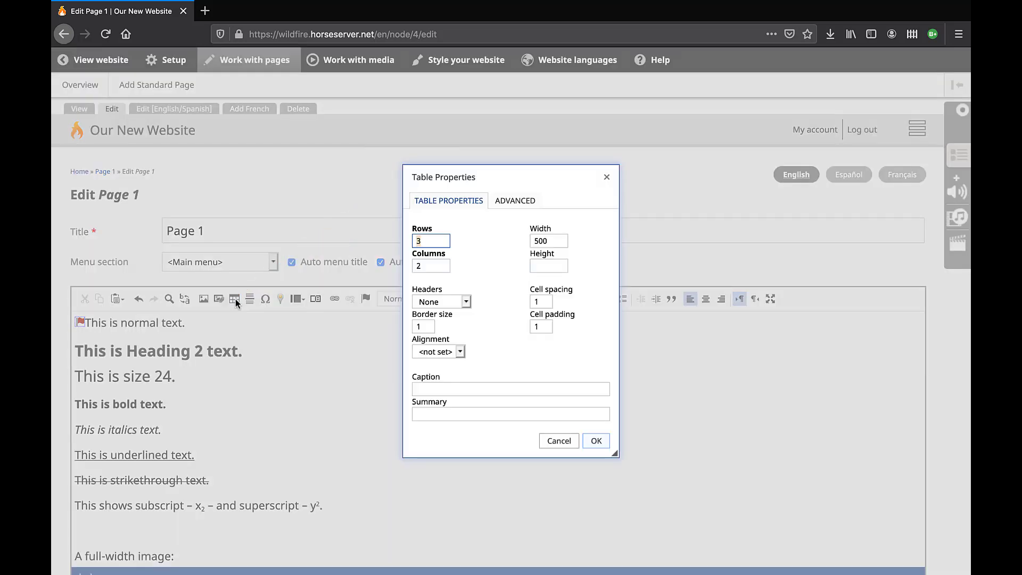
mouse_move(292, 288)
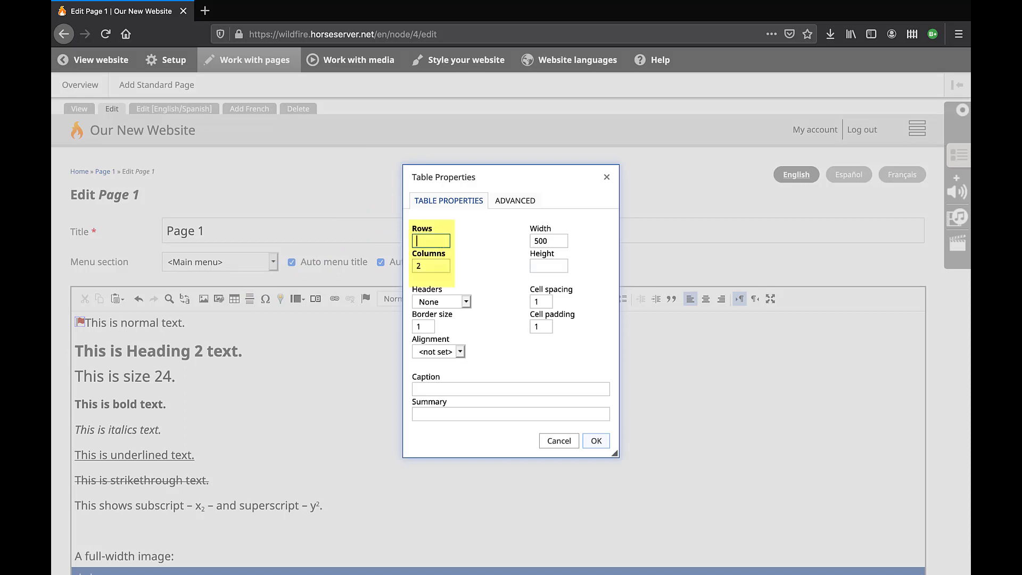
text(5)
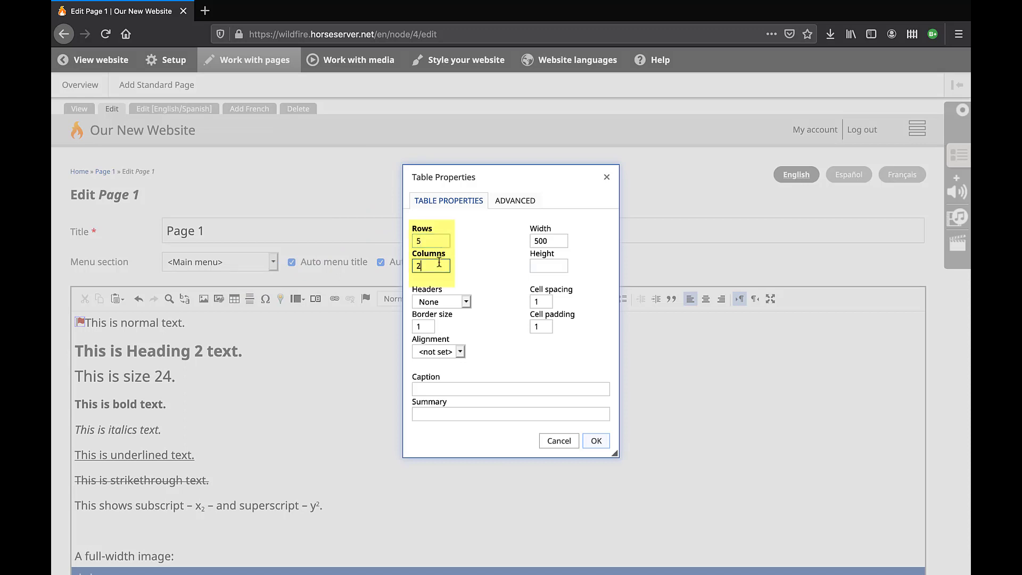
text(3)
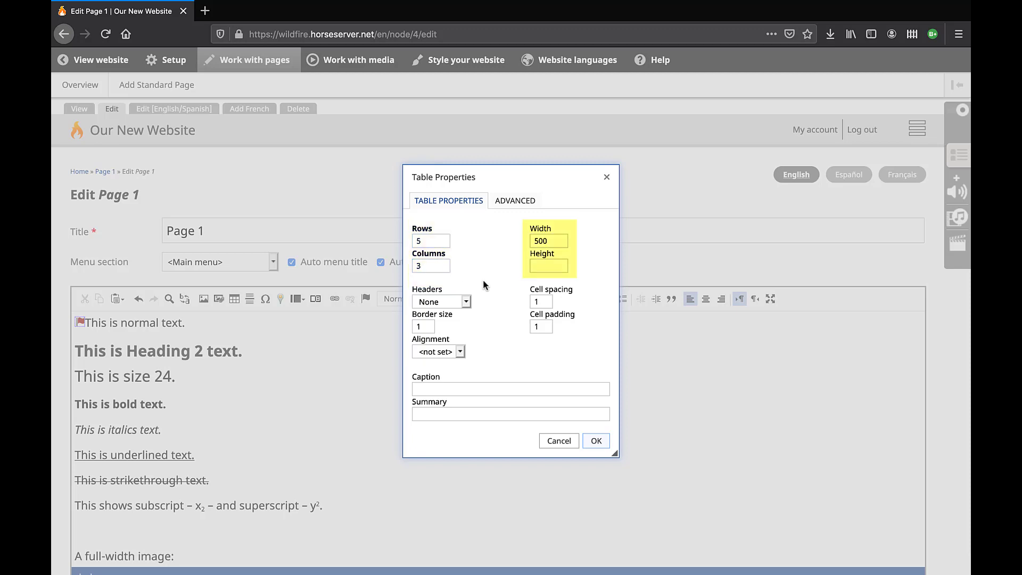
click(550, 240)
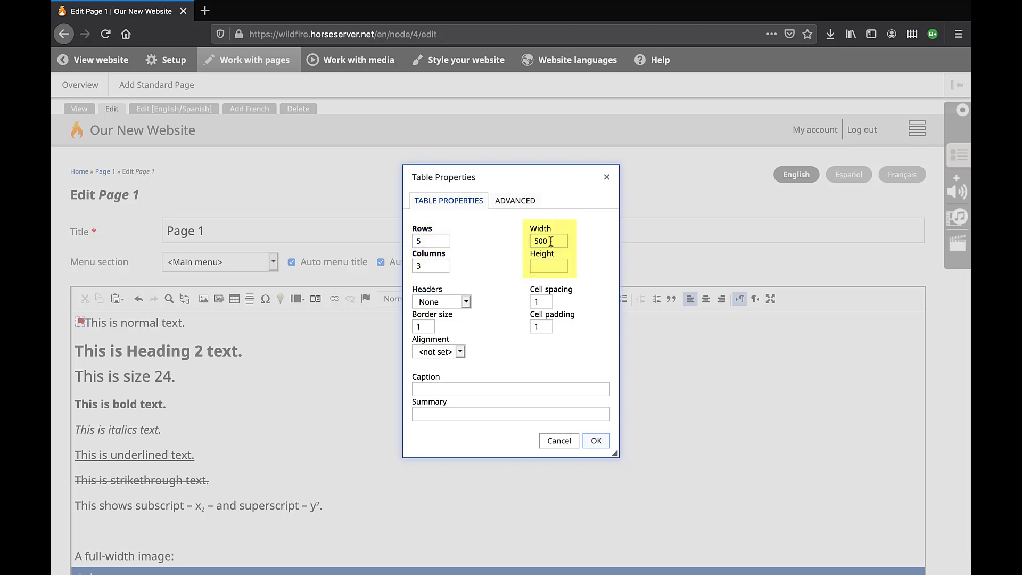
text(75)
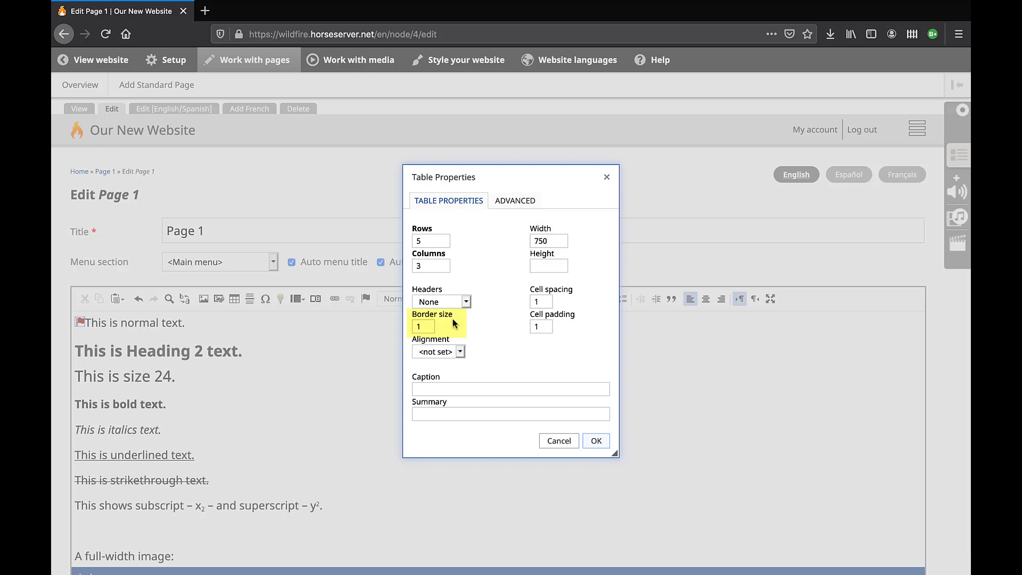
- Centre the table's alignment and insert it into the page
click(460, 352)
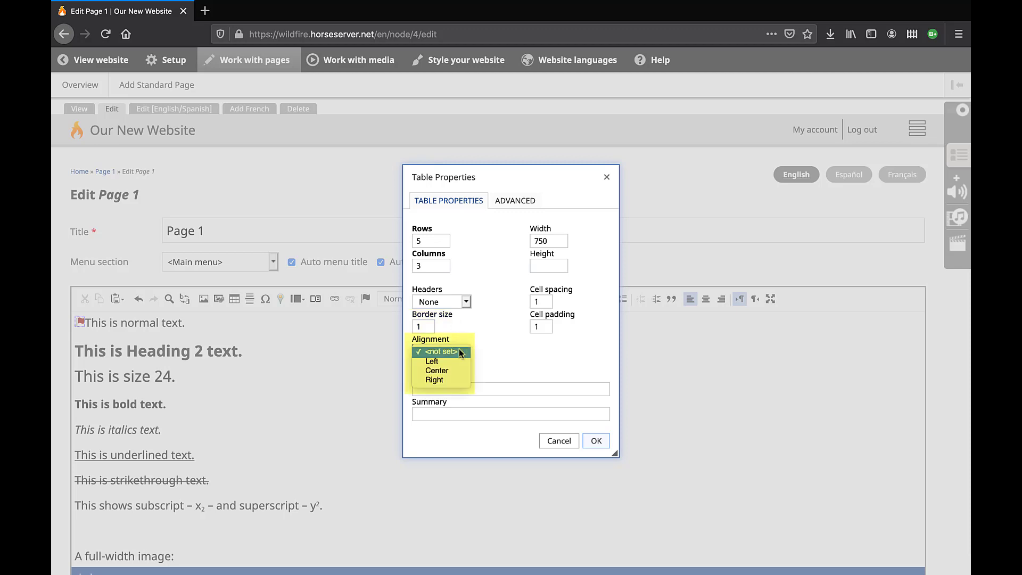
click(437, 371)
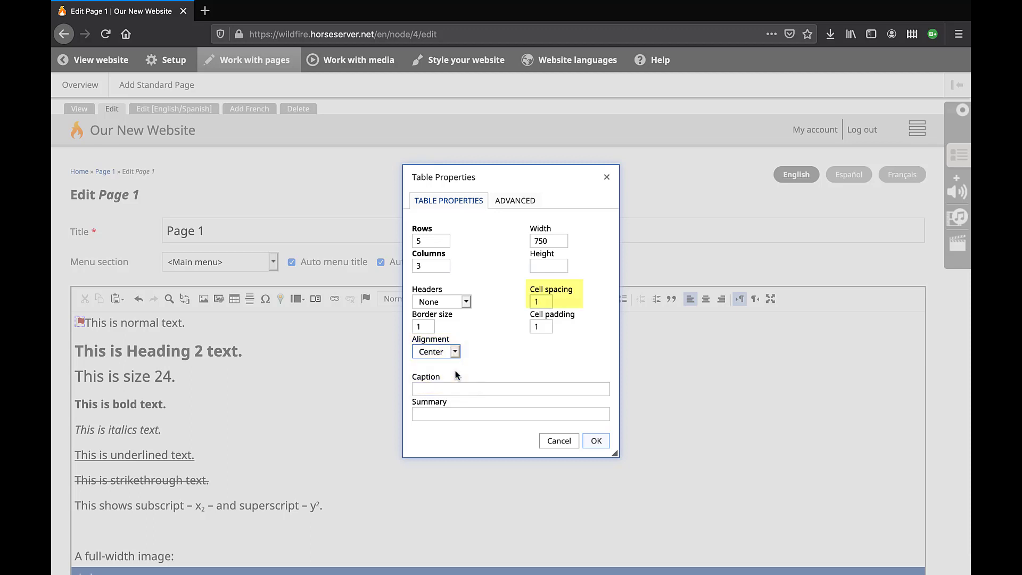
mouse_move(517, 299)
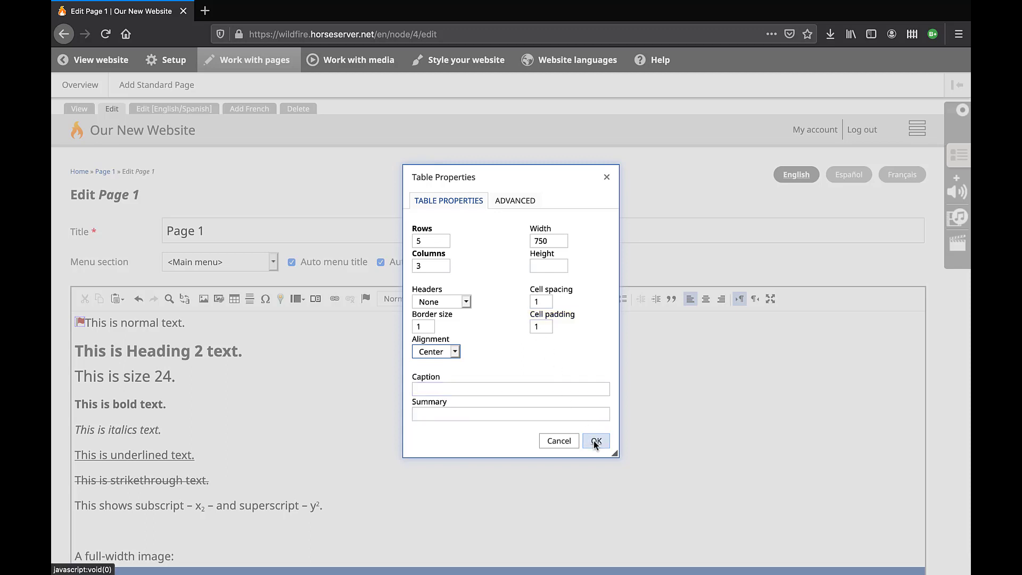
mouse_move(596, 441)
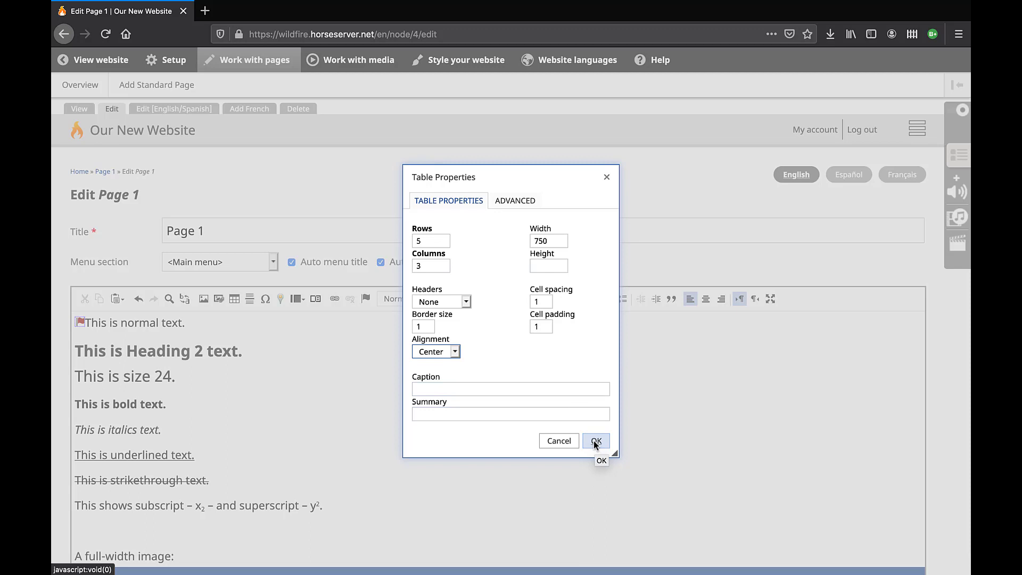
click(596, 441)
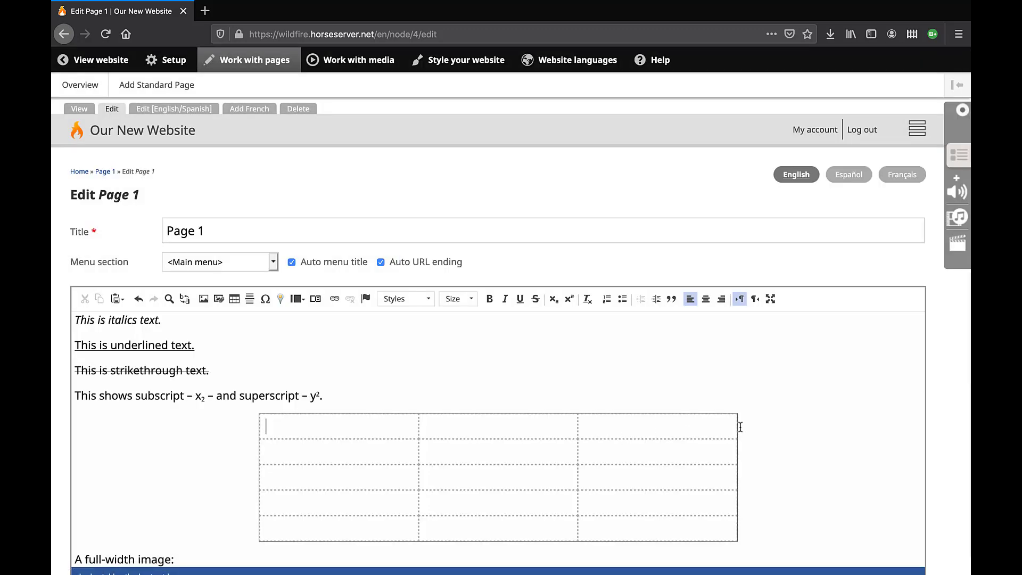
mouse_move(782, 423)
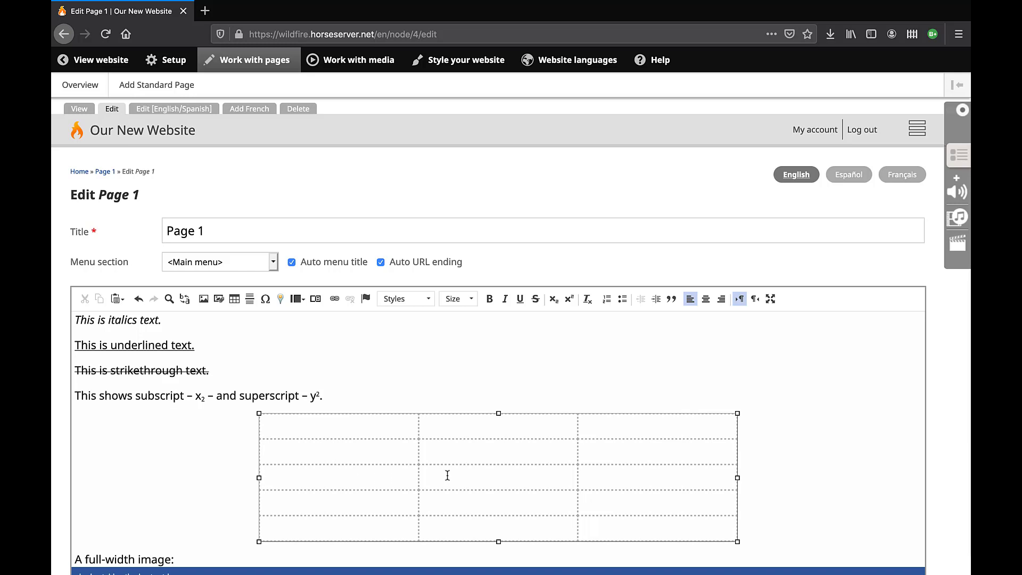
mouse_move(448, 472)
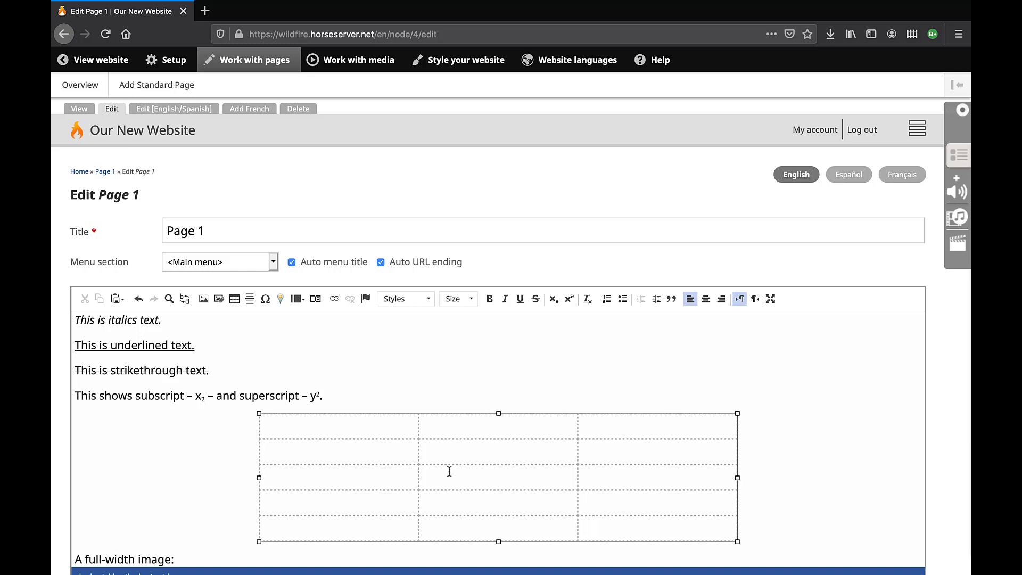
- Place the cursor in the table's middle cell to add a blank line above it
click(448, 473)
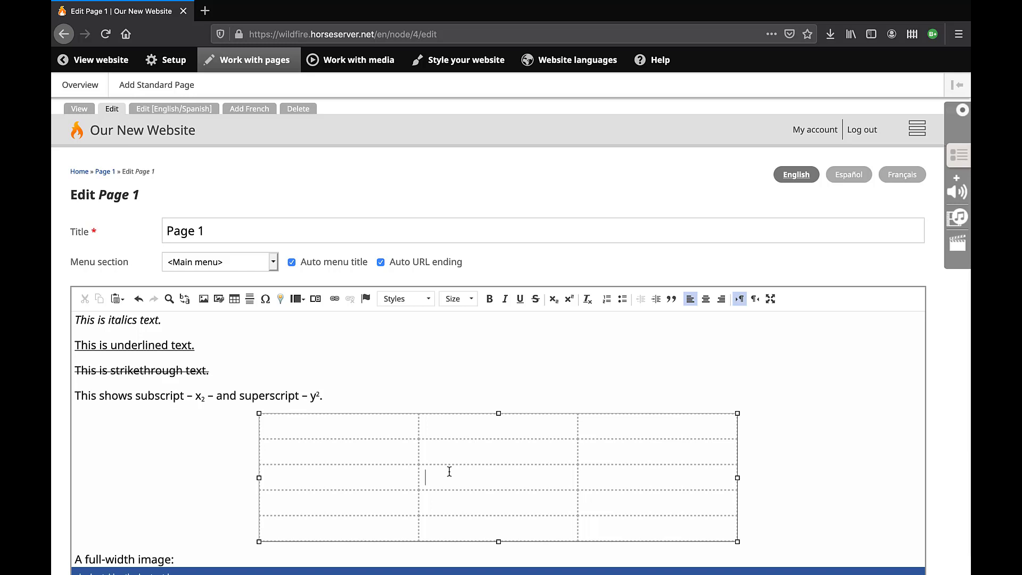
mouse_move(358, 395)
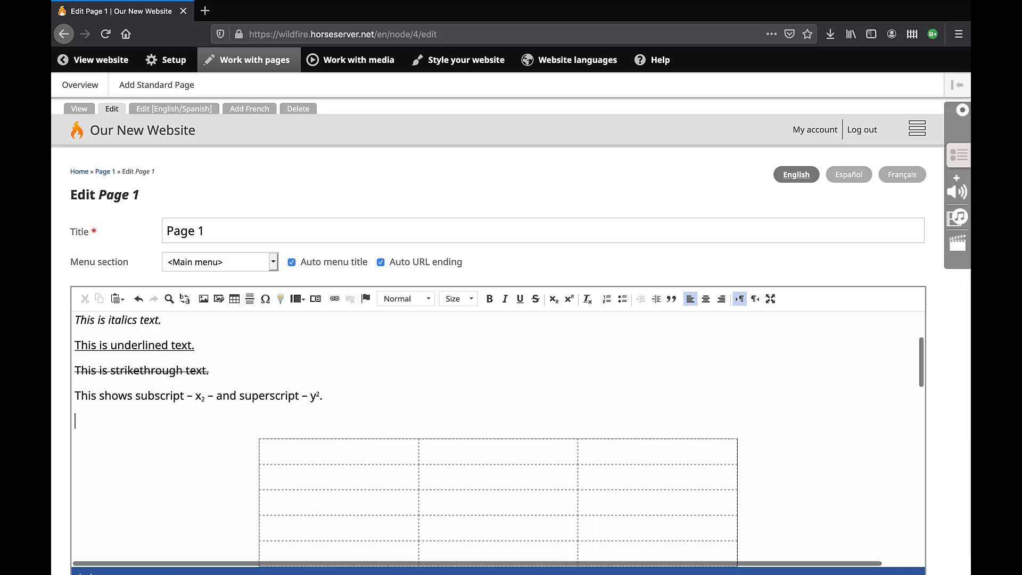
mouse_move(232, 420)
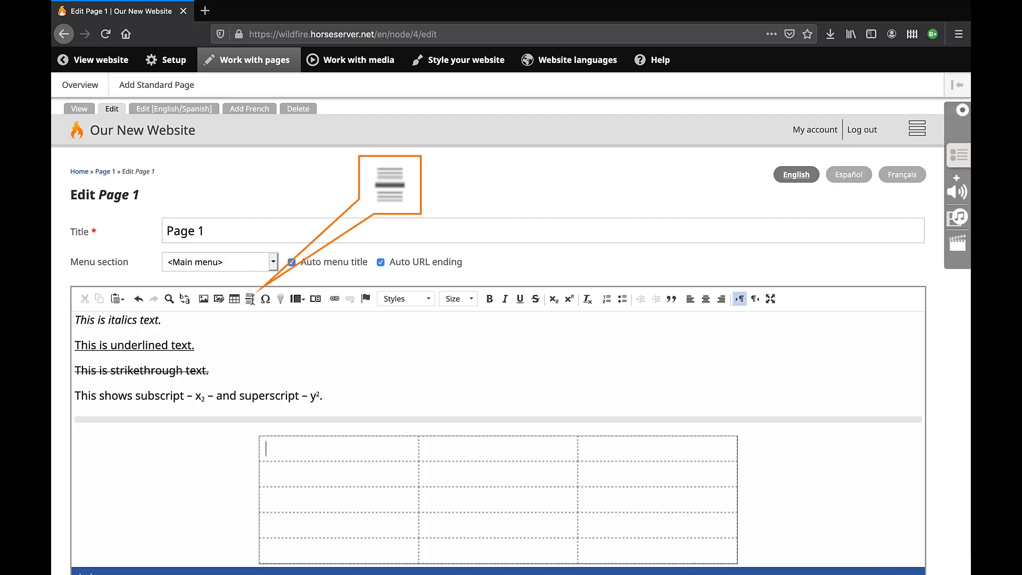
- Scroll down to the blank lines around the table where the horizontal bars go
scroll(down, 3)
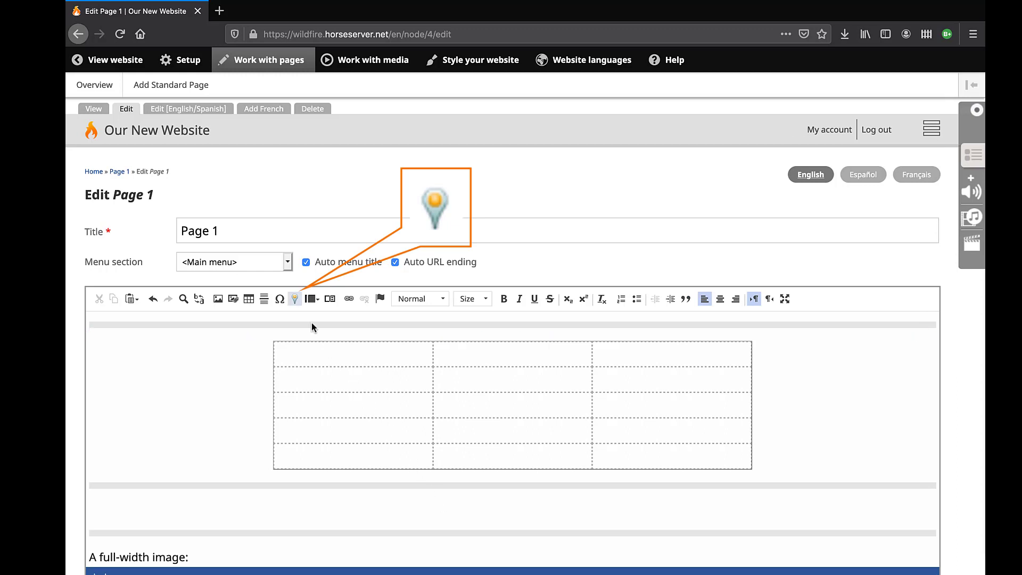
- Start a Google Map embed with Location set to Kennedy Space Center
click(294, 298)
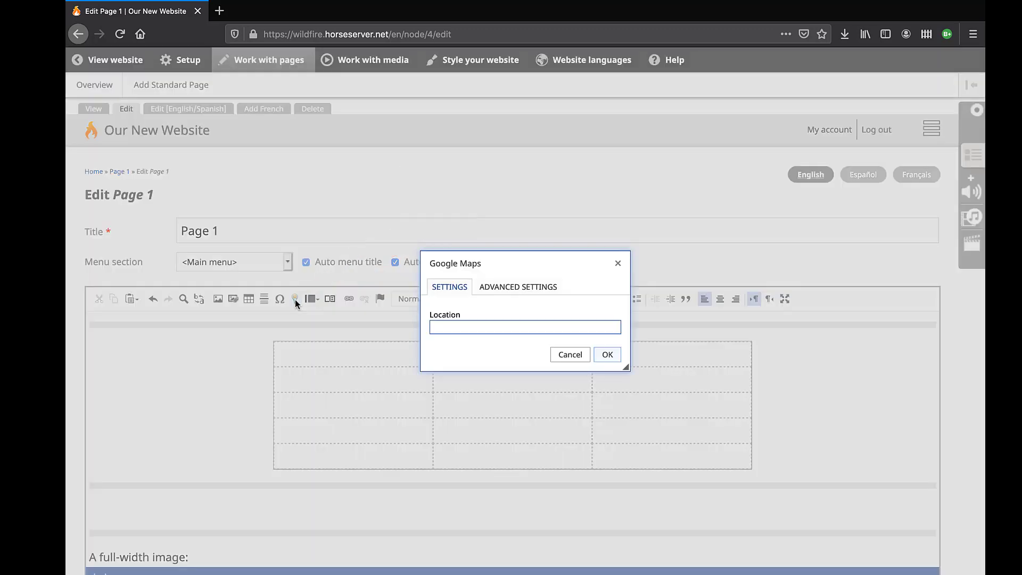
click(524, 327)
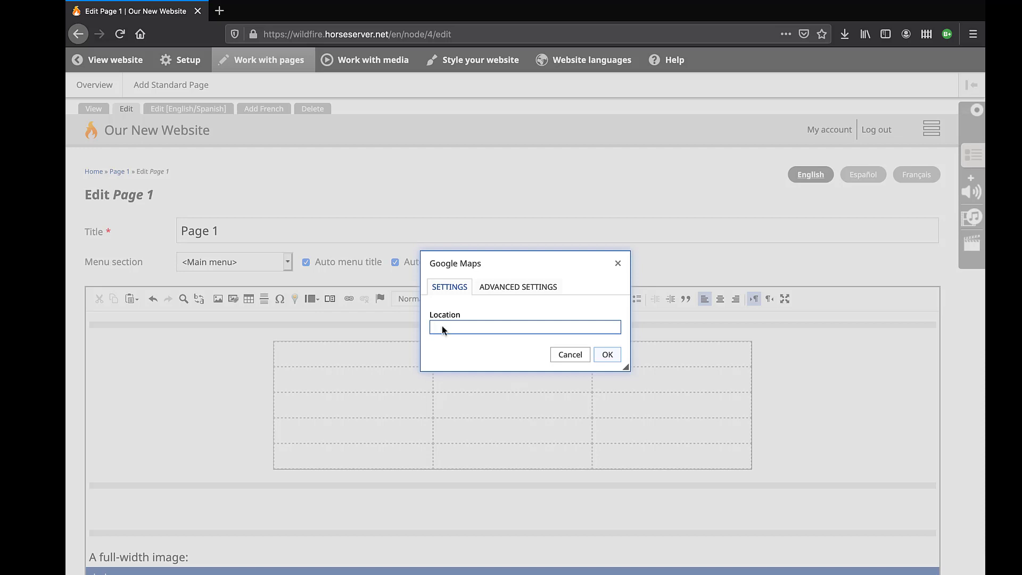
click(524, 328)
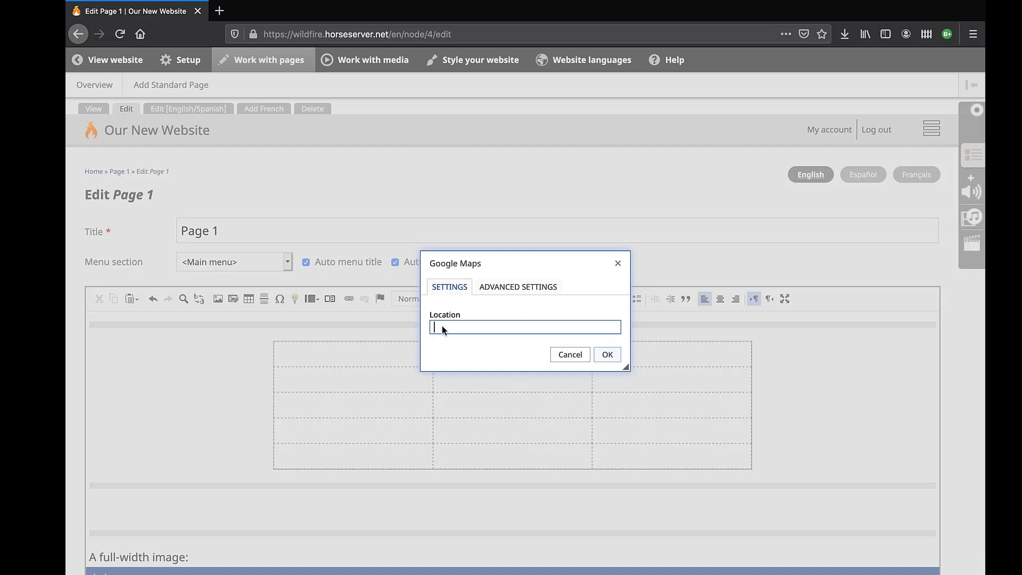
text(Kennedy Space Center)
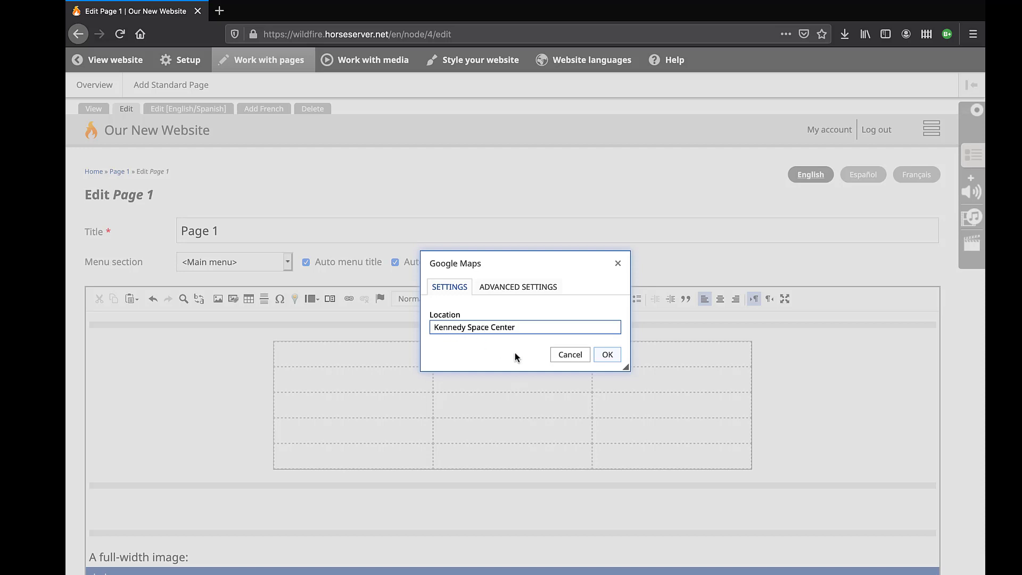
- In Advanced Settings give the map Width 750 and Height 400 and insert it
click(519, 286)
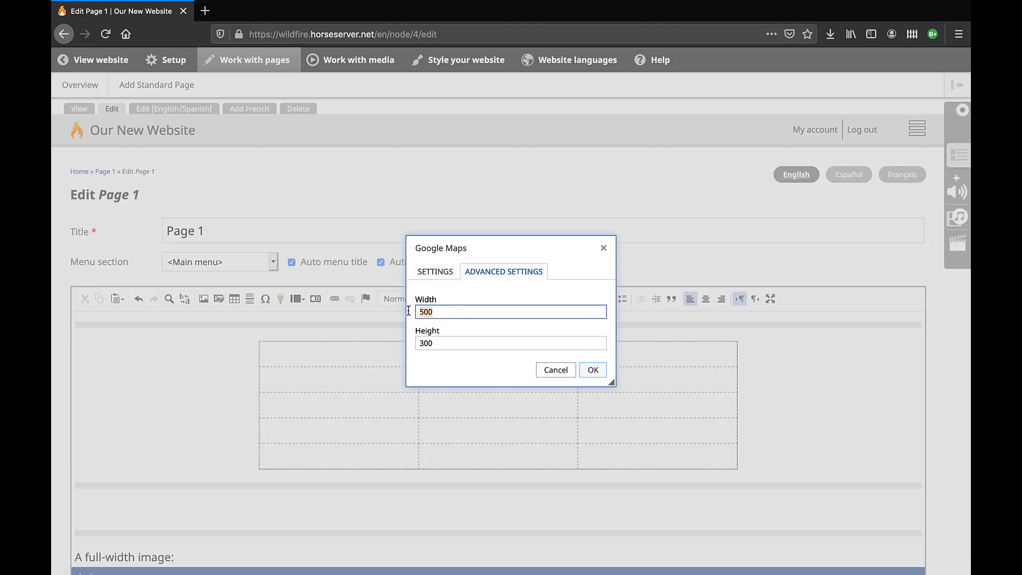
text(75)
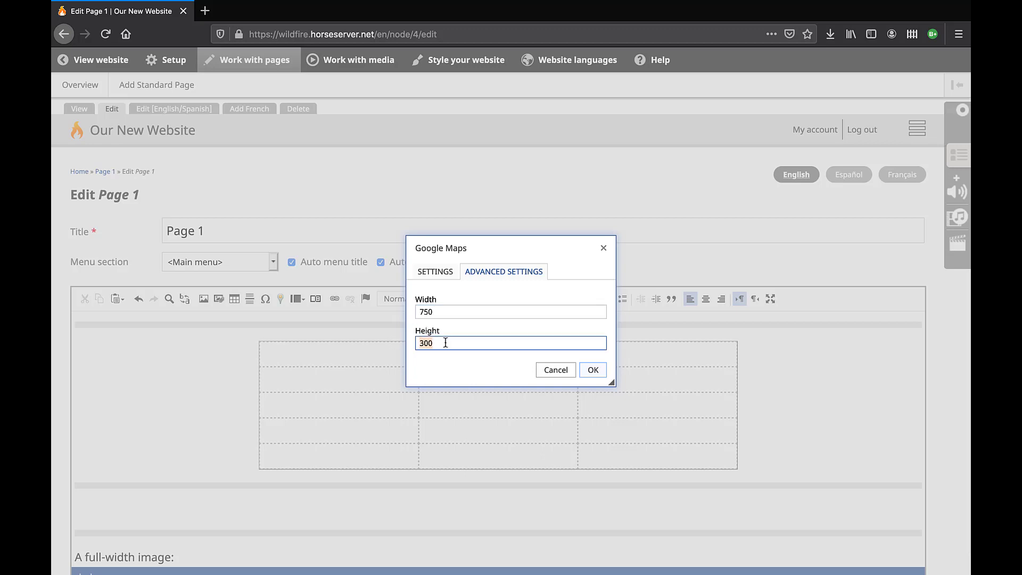
text(400)
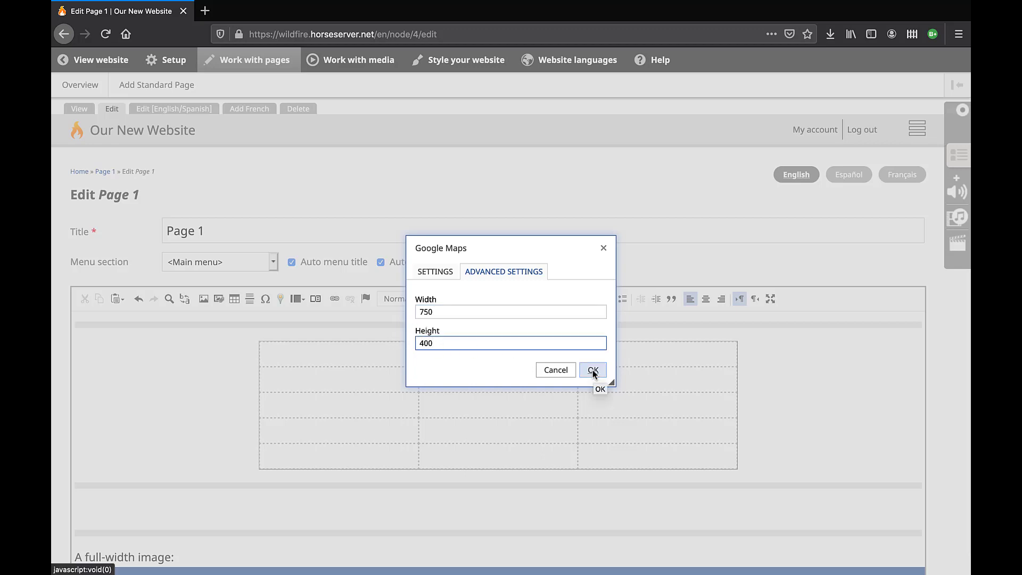
click(592, 371)
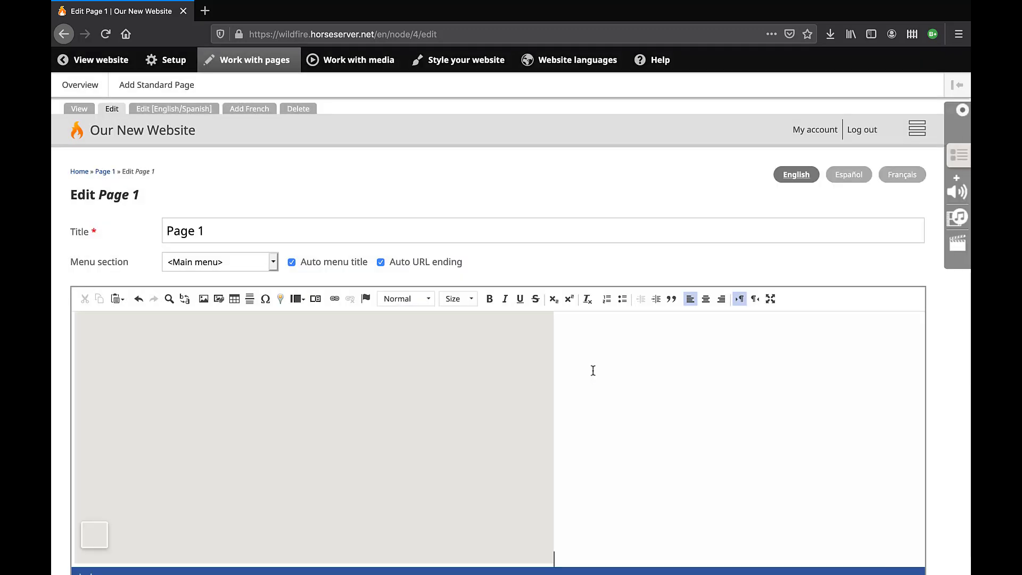